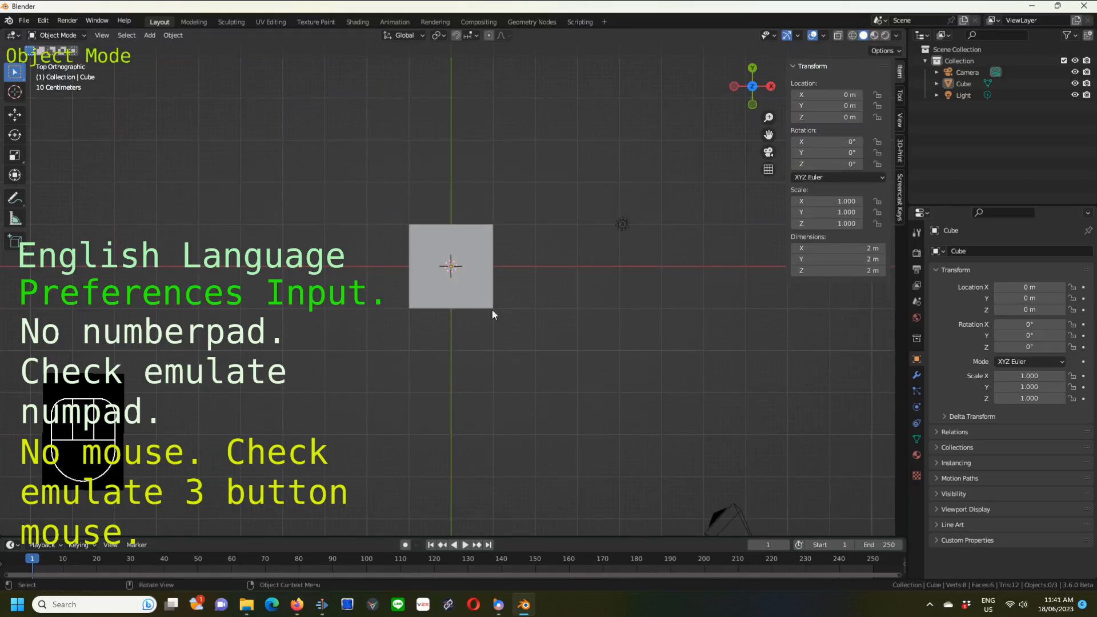
Begin scaling the cube along X from the top view and dismiss the stray prompt.
key("7")
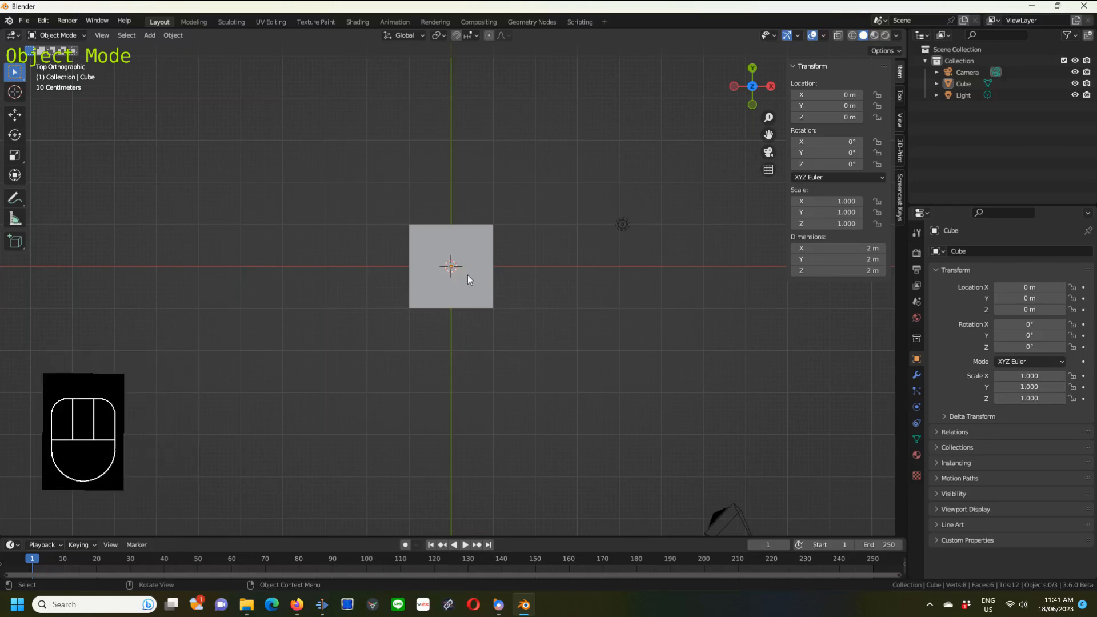
mouse_move(489, 288)
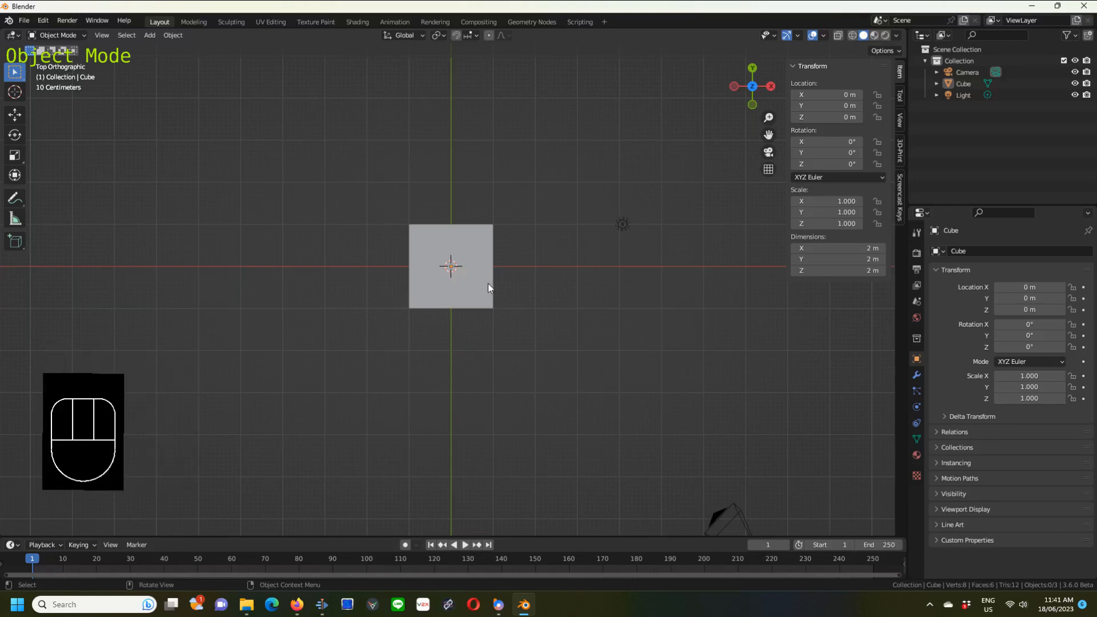
key("s")
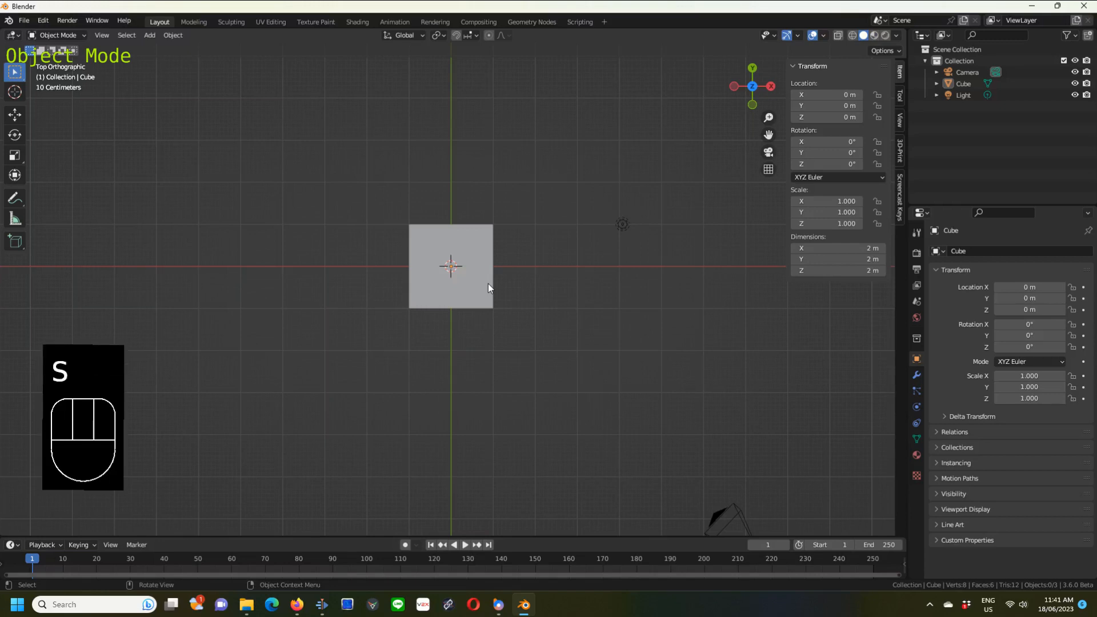
key("x")
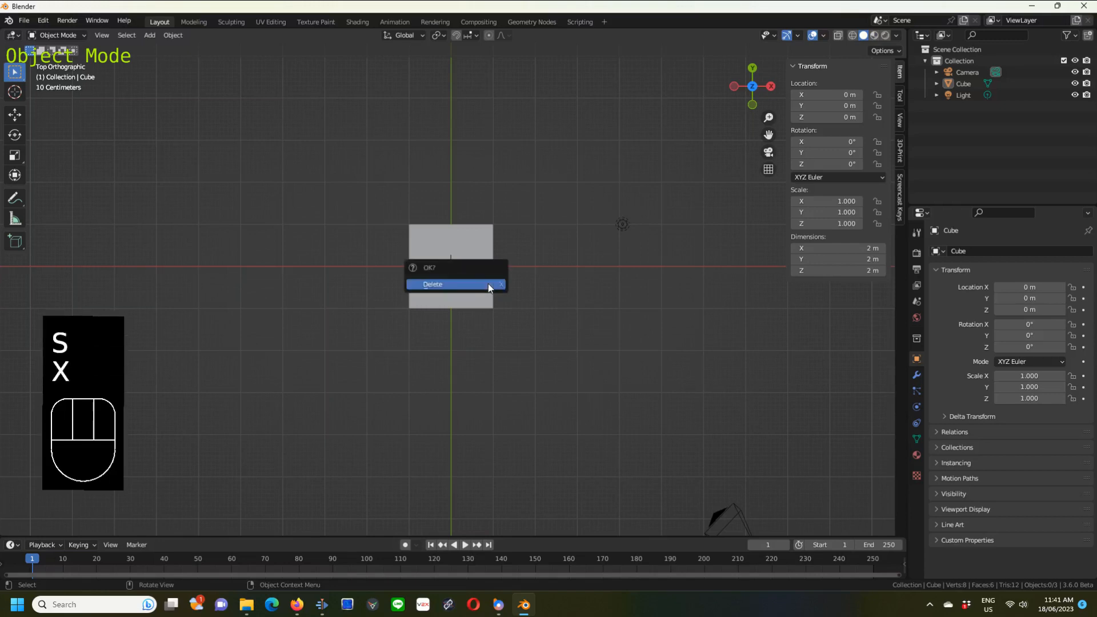
left_click(432, 284)
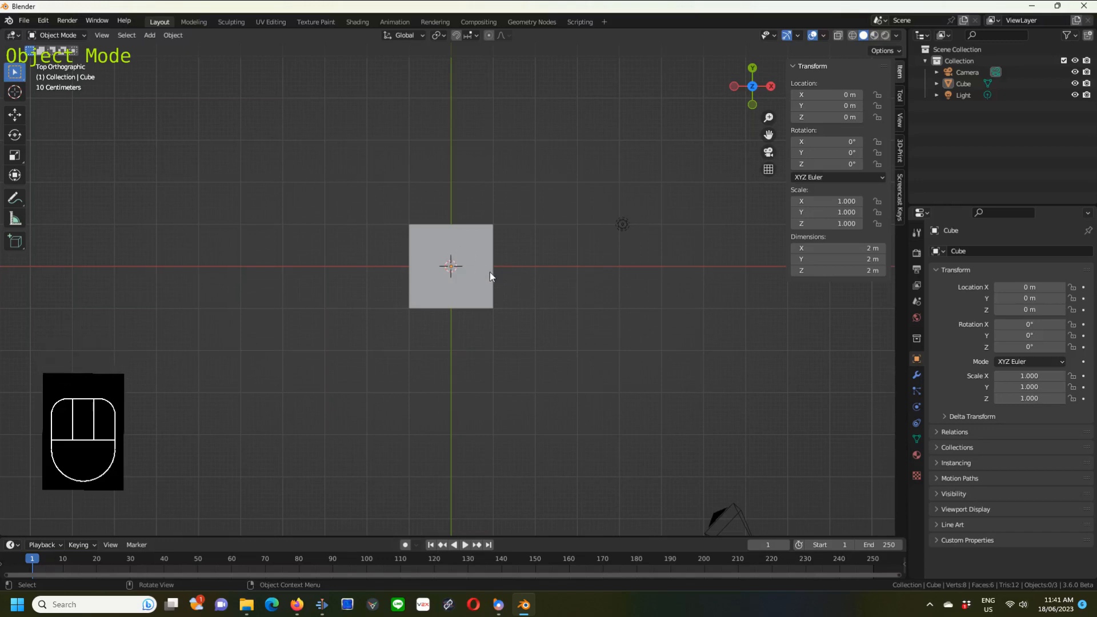
mouse_move(521, 336)
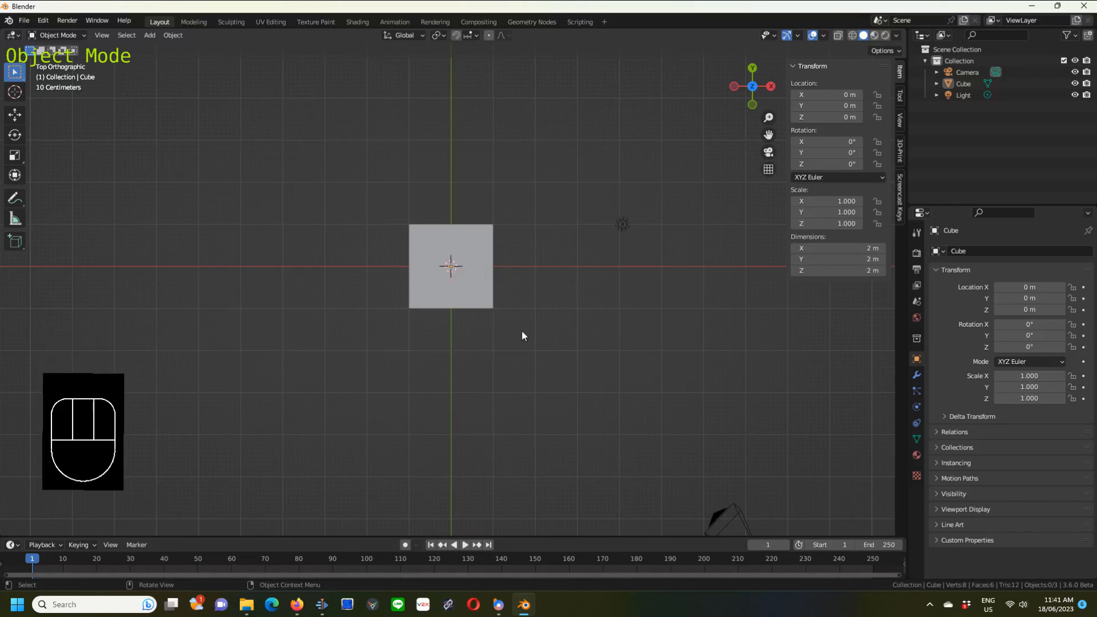
Stretch the cube to about 7.79 m along X and 3.67 m along Y.
left_click(451, 266)
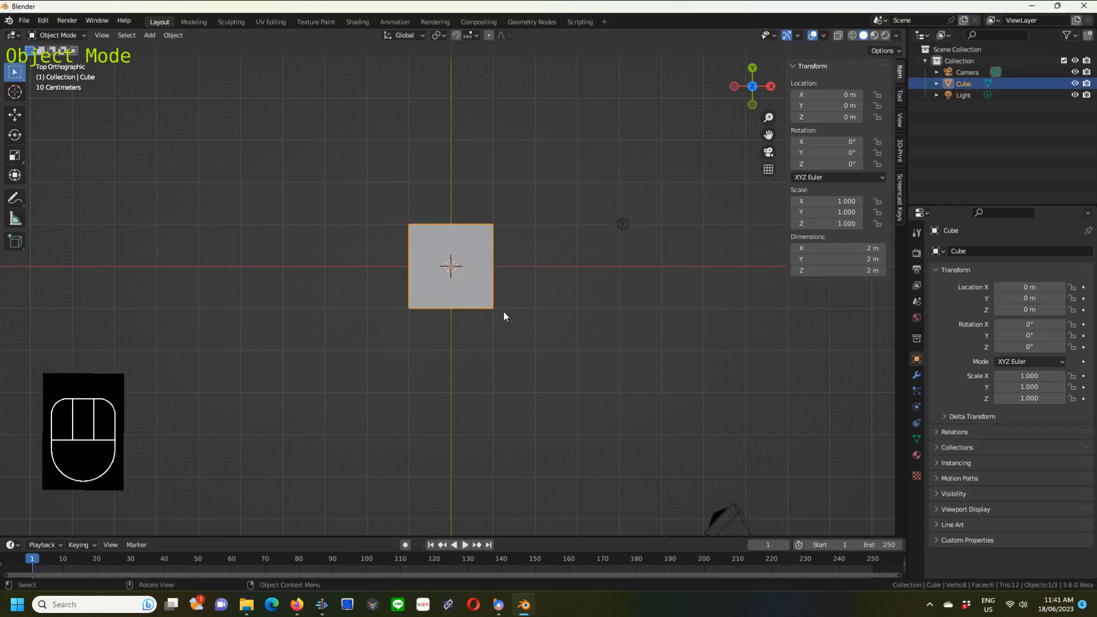
key("s")
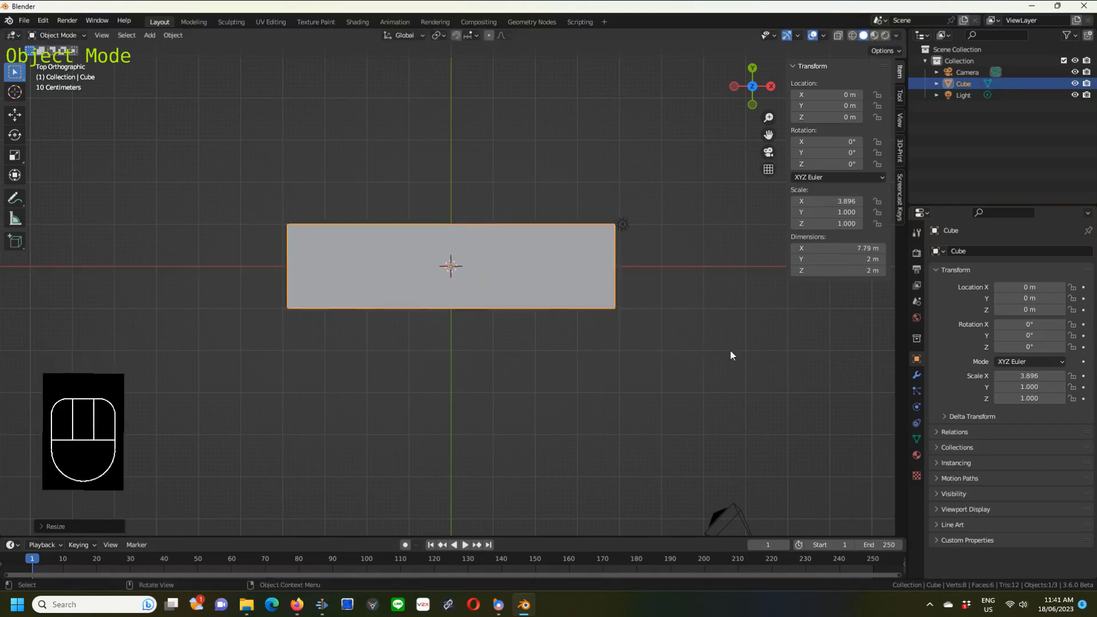
key("s")
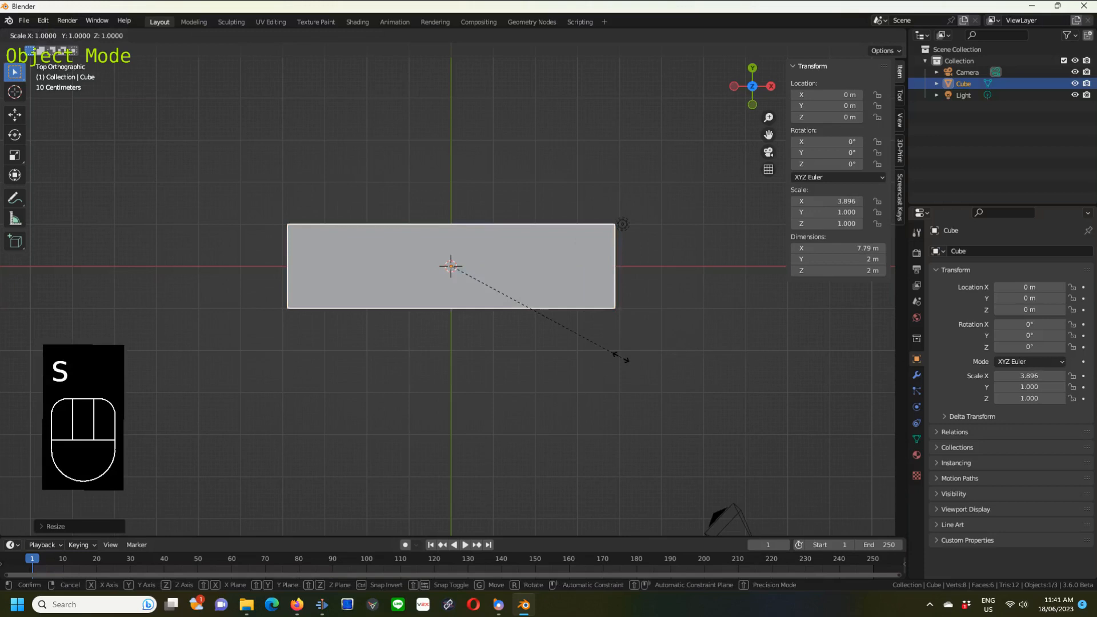
key("y")
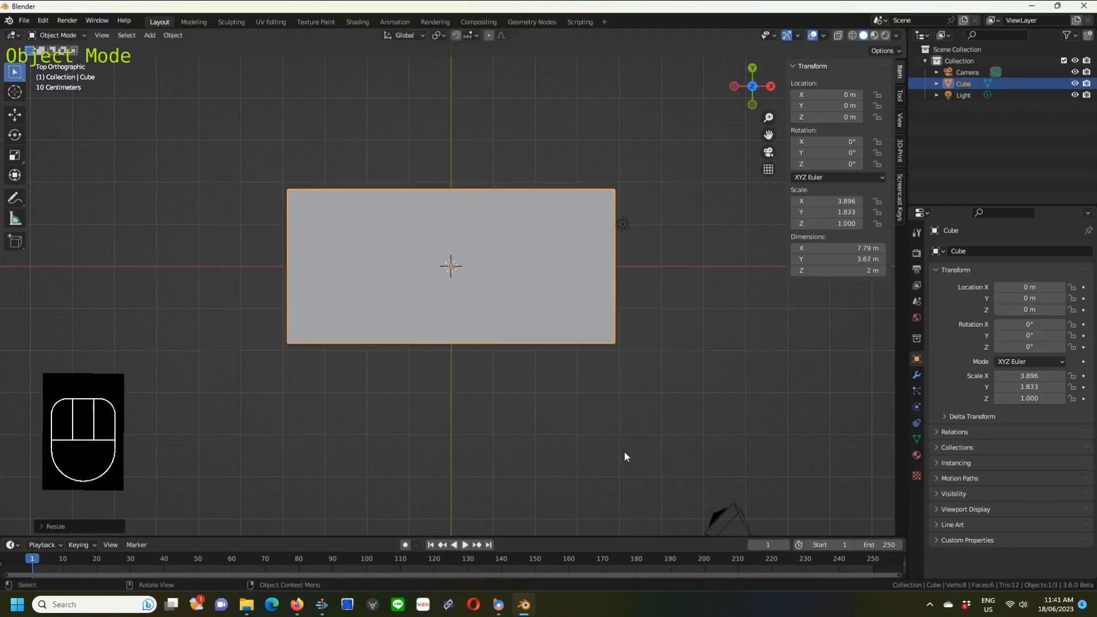
From the front view, scale the block down along Z to about 0.857 m thick.
key("KP_1")
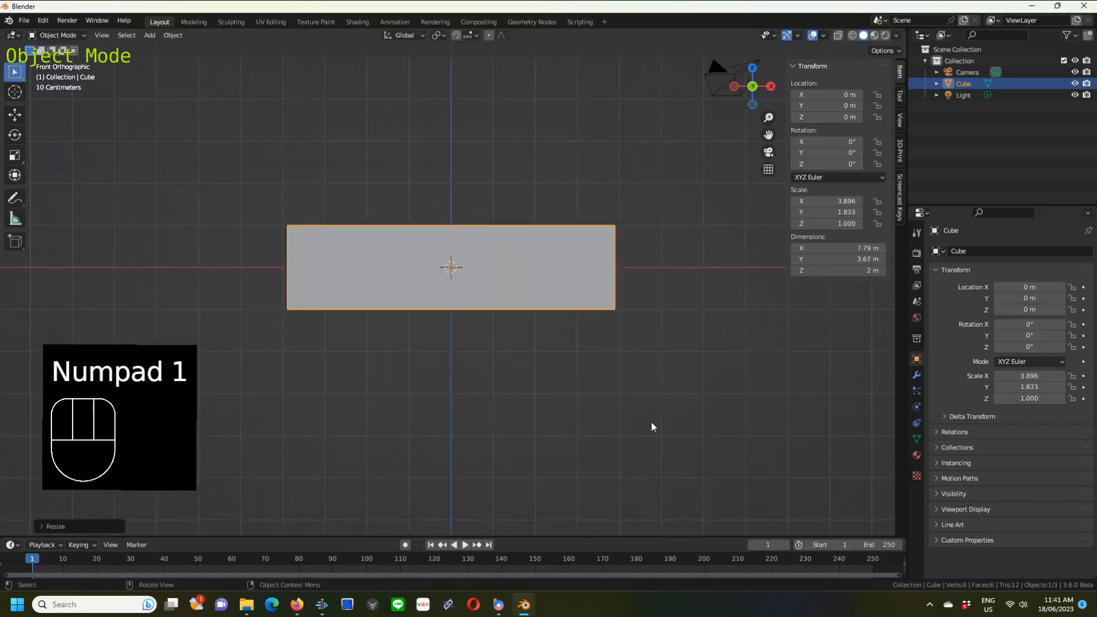
key("s")
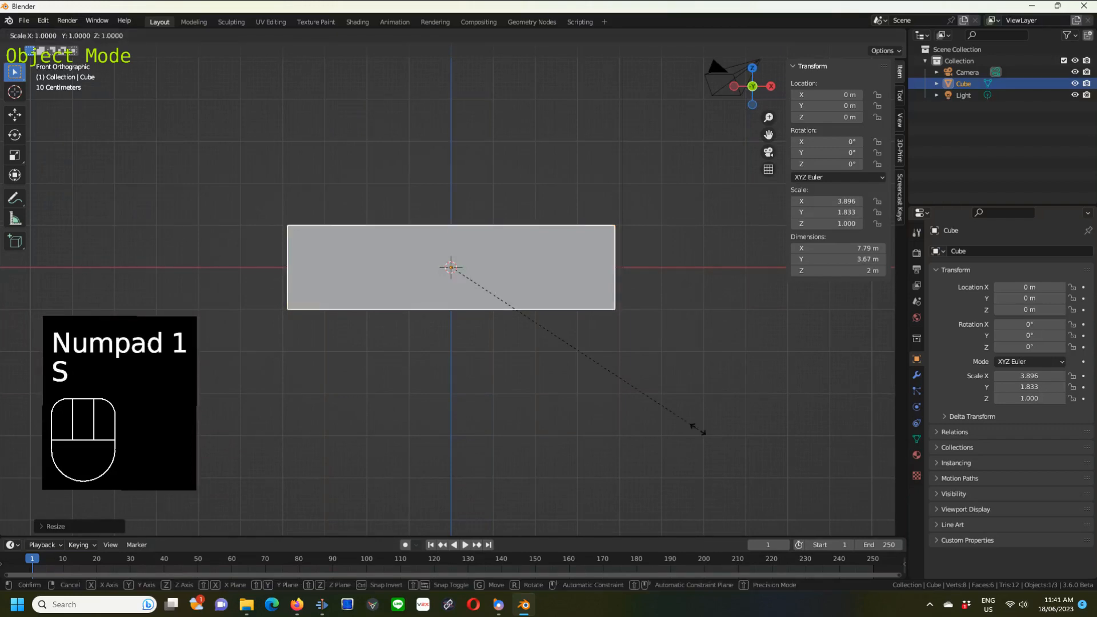
key("z")
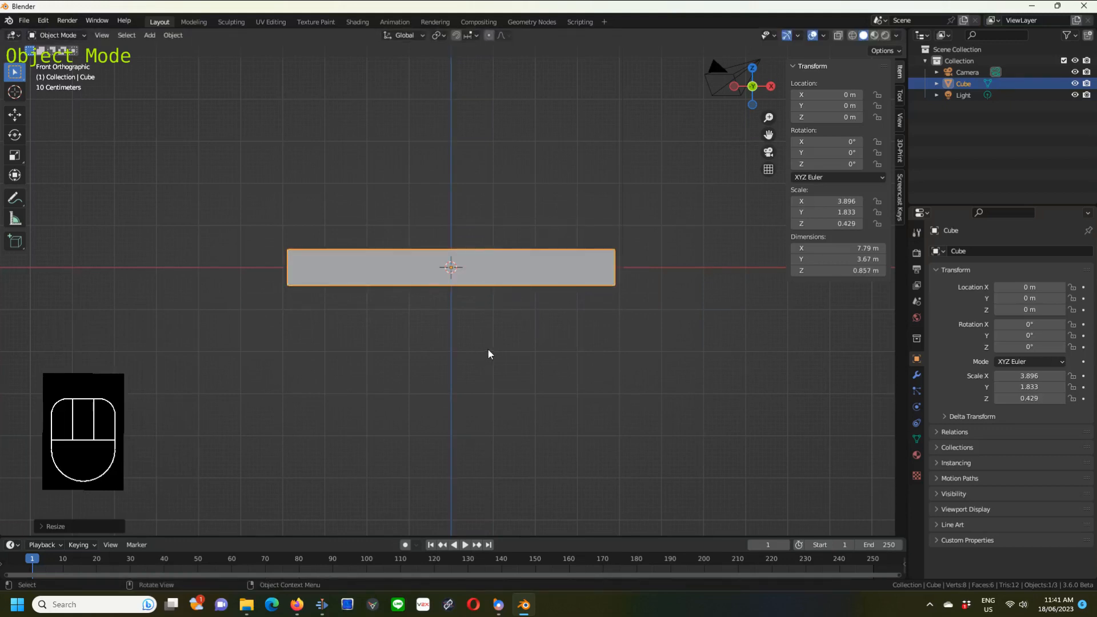
mouse_move(475, 364)
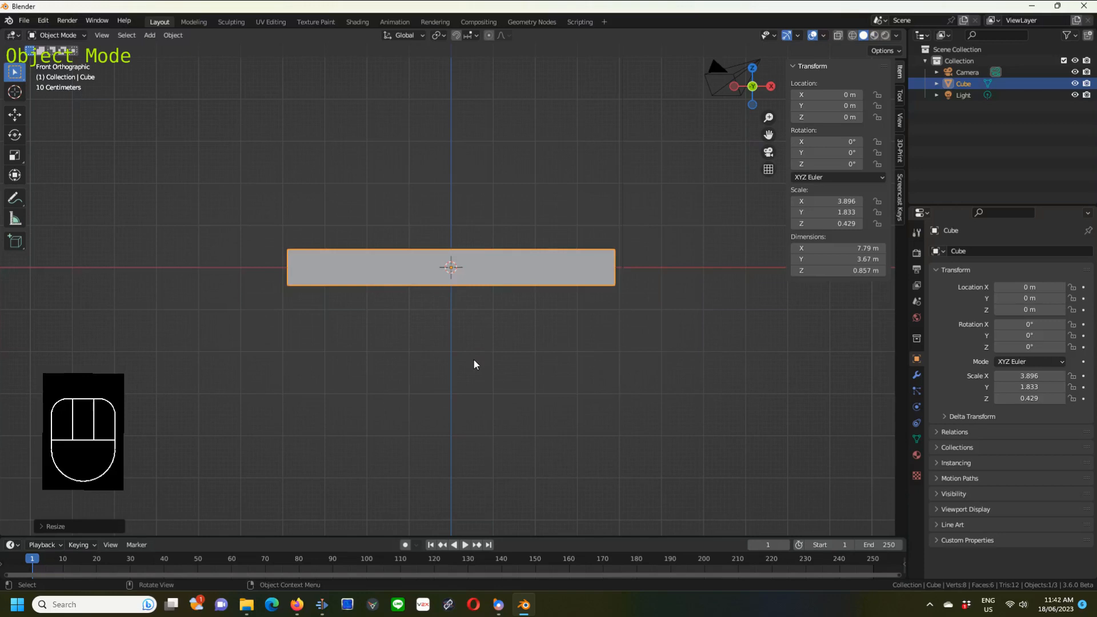
Return to the top view and switch the slab into Edit Mode.
key("KP_7")
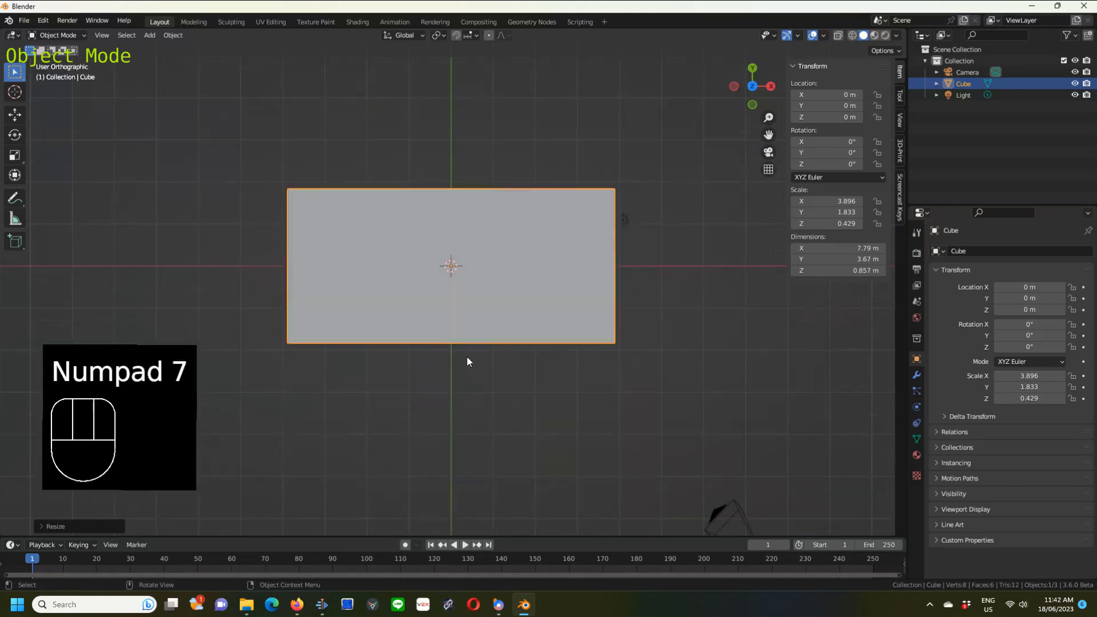
key("KP_7")
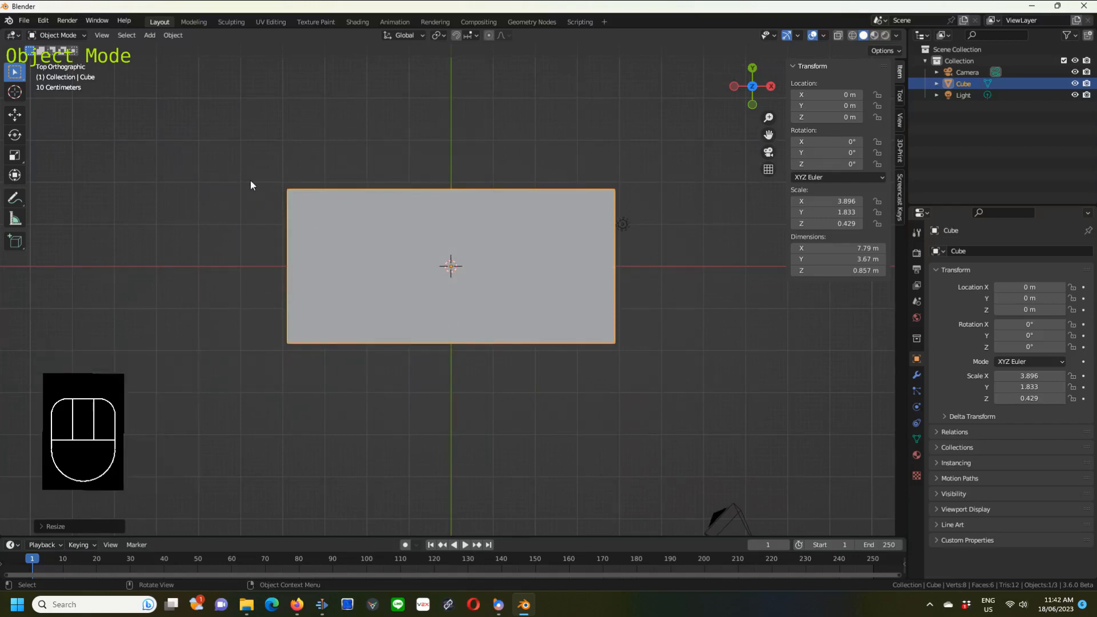
left_click(59, 35)
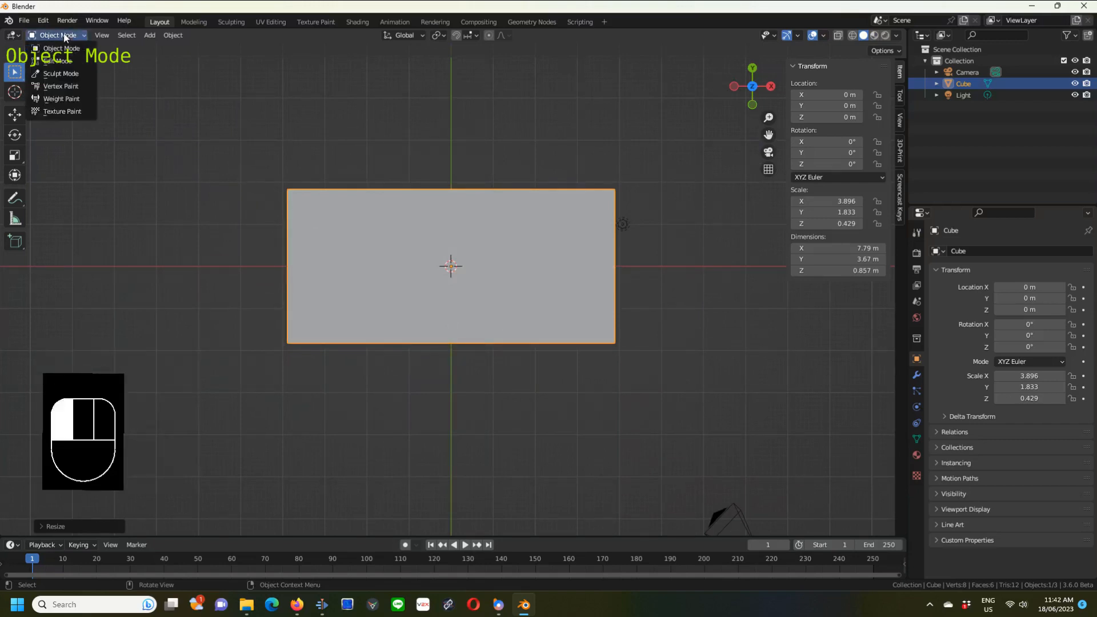
mouse_move(58, 61)
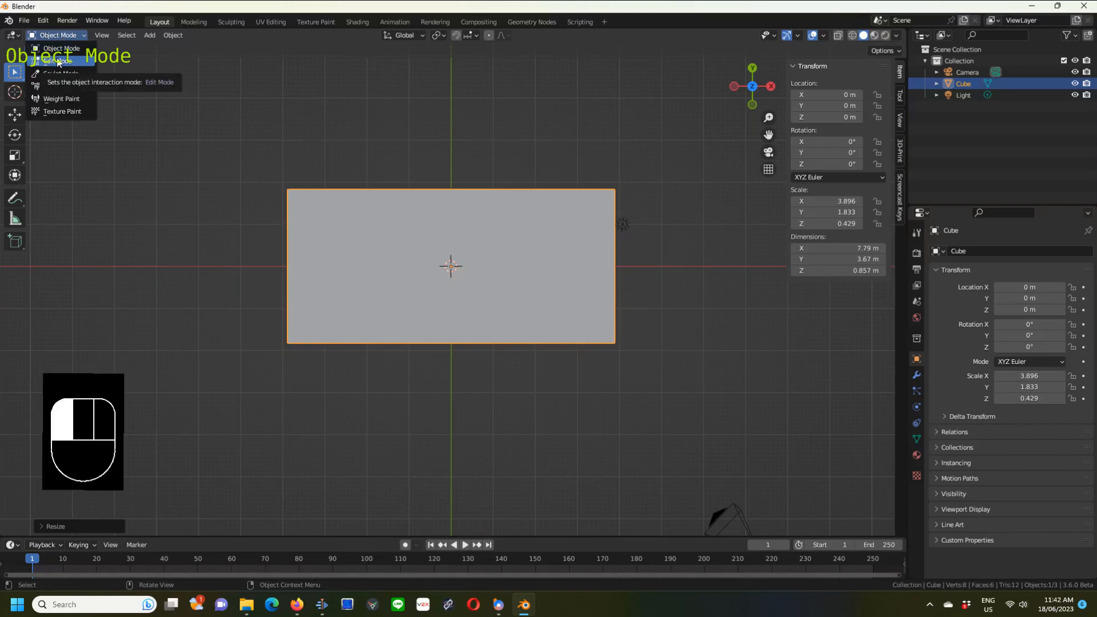
left_click(59, 61)
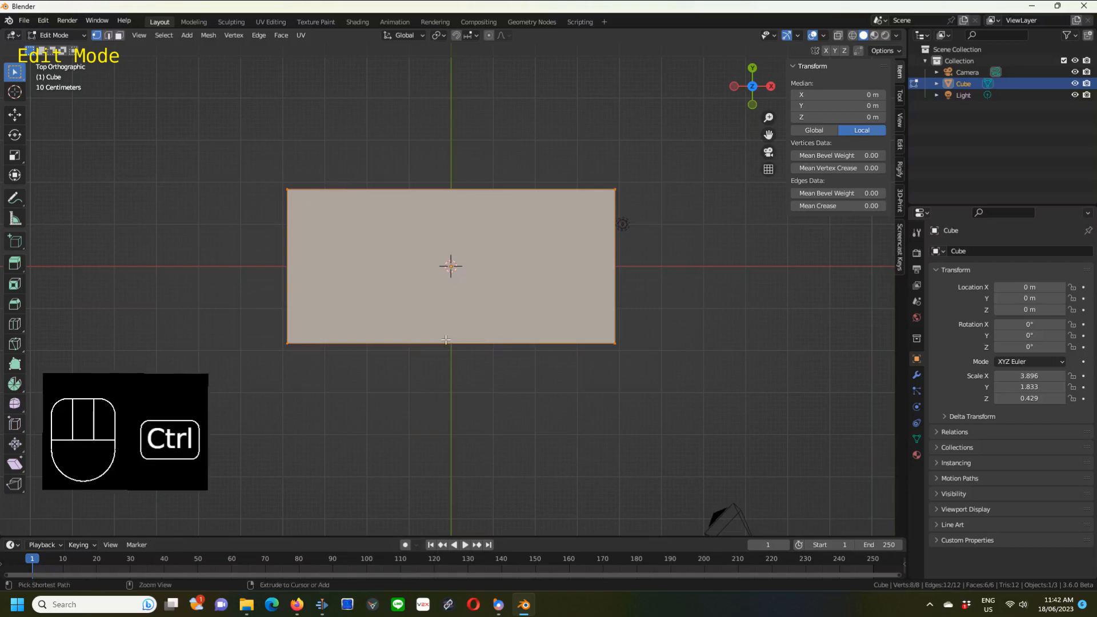
Loop-cut new edge loops and slide them close to the block's right and left ends.
key("ctrl+r")
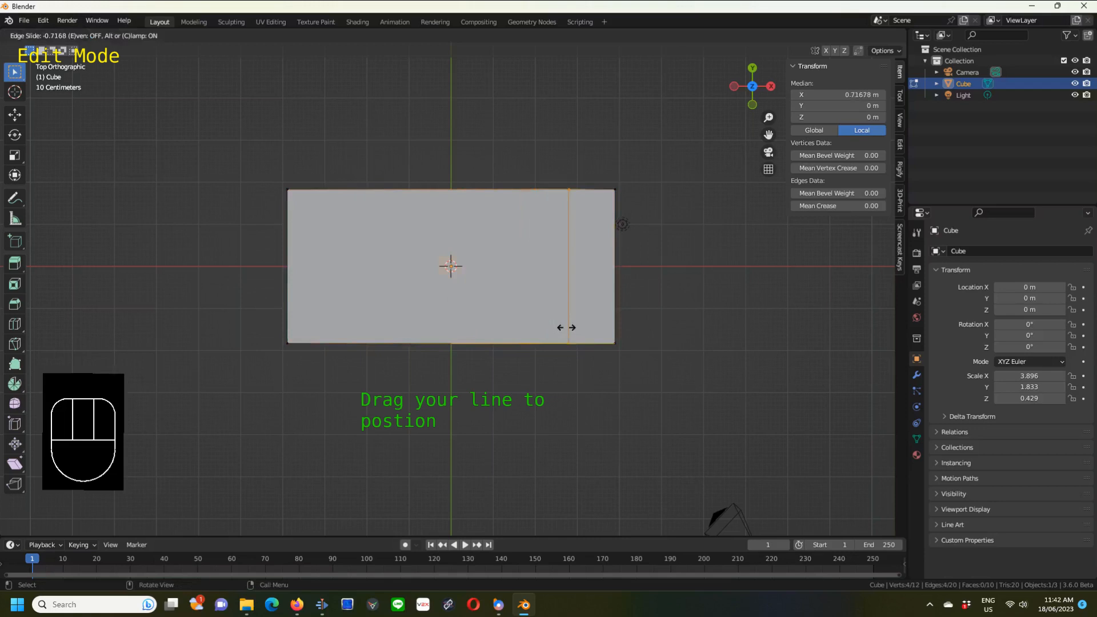
left_click_drag(567, 264, 591, 264)
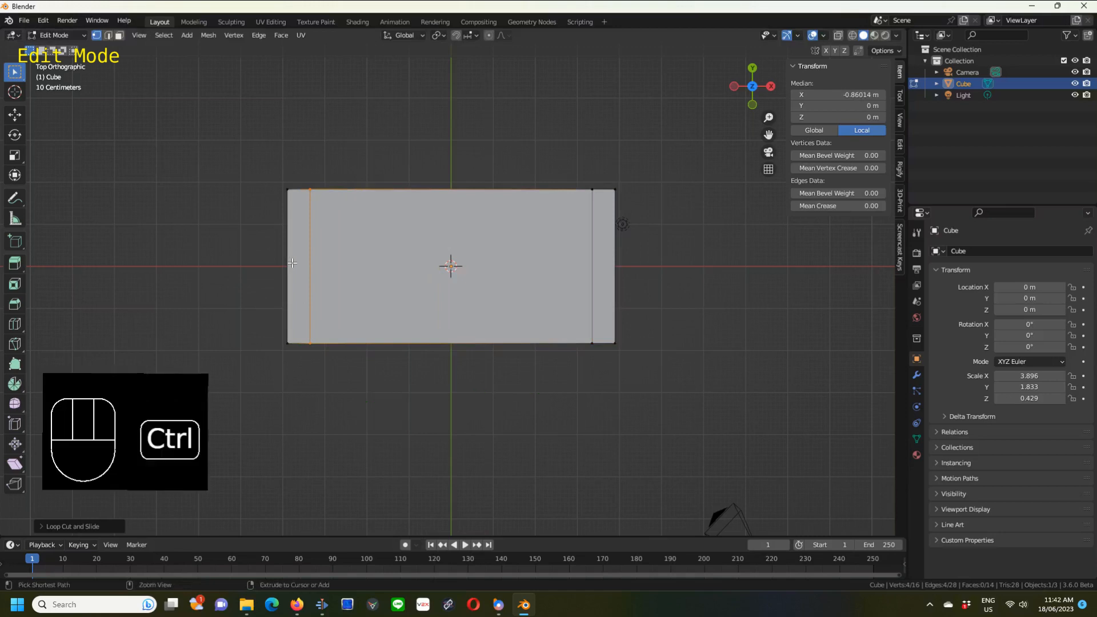
key("ctrl+r")
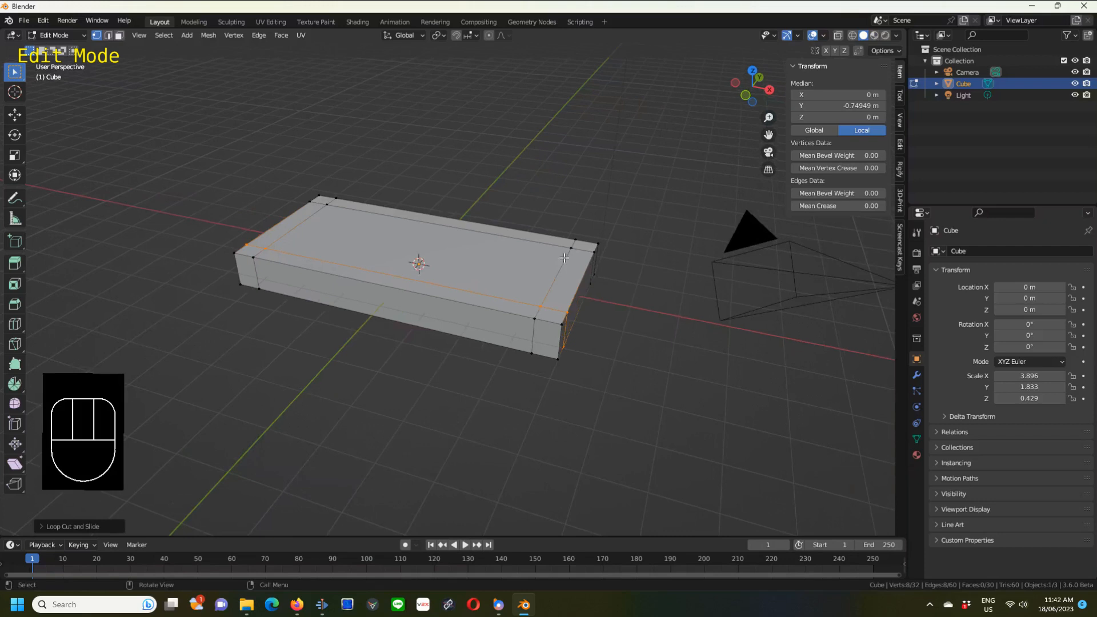
mouse_move(447, 208)
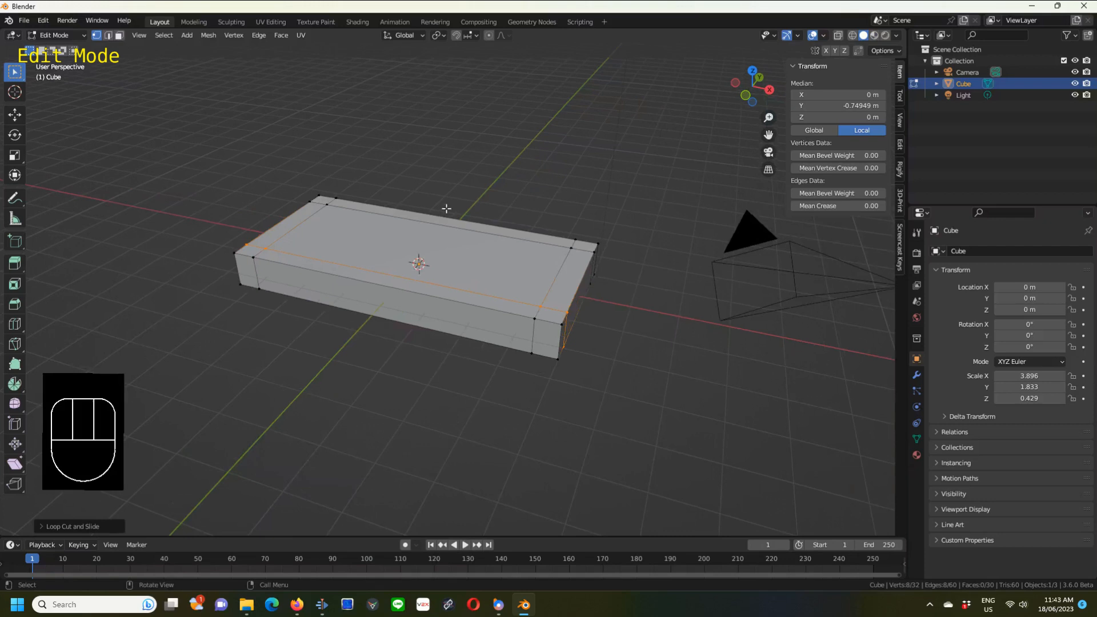
Leave Edit Mode back to Object Mode with the slab selected.
key("Tab")
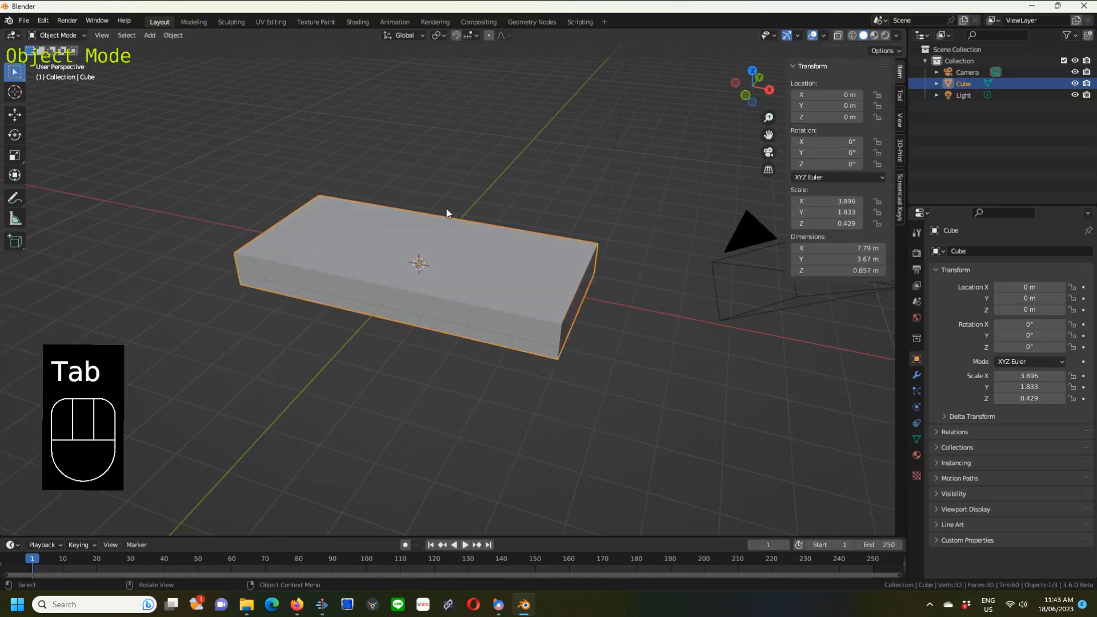
mouse_move(624, 324)
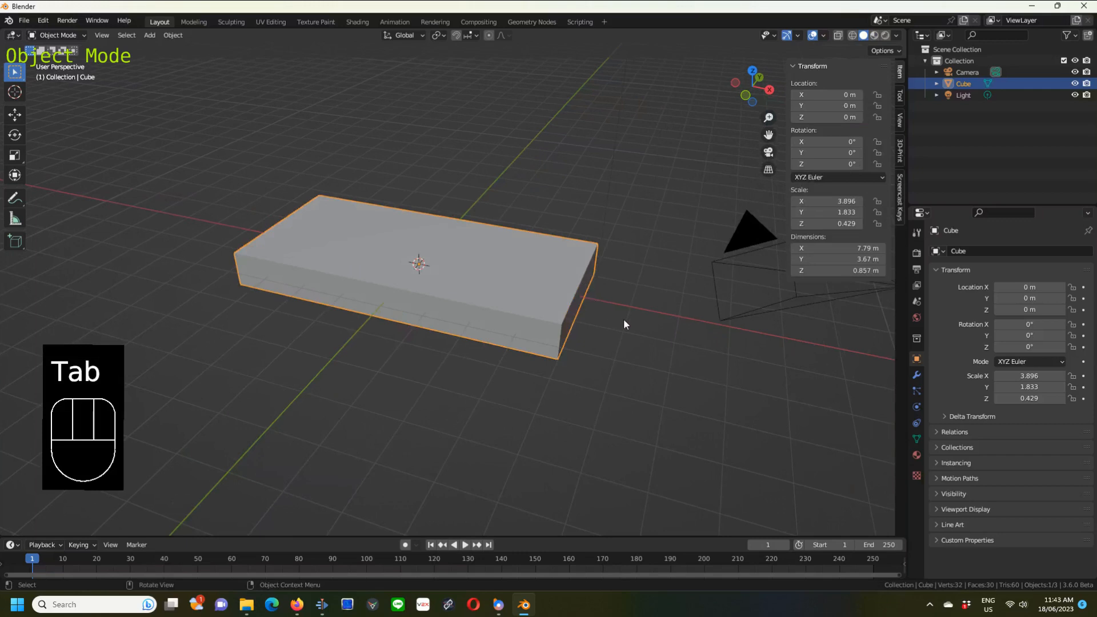
mouse_move(693, 351)
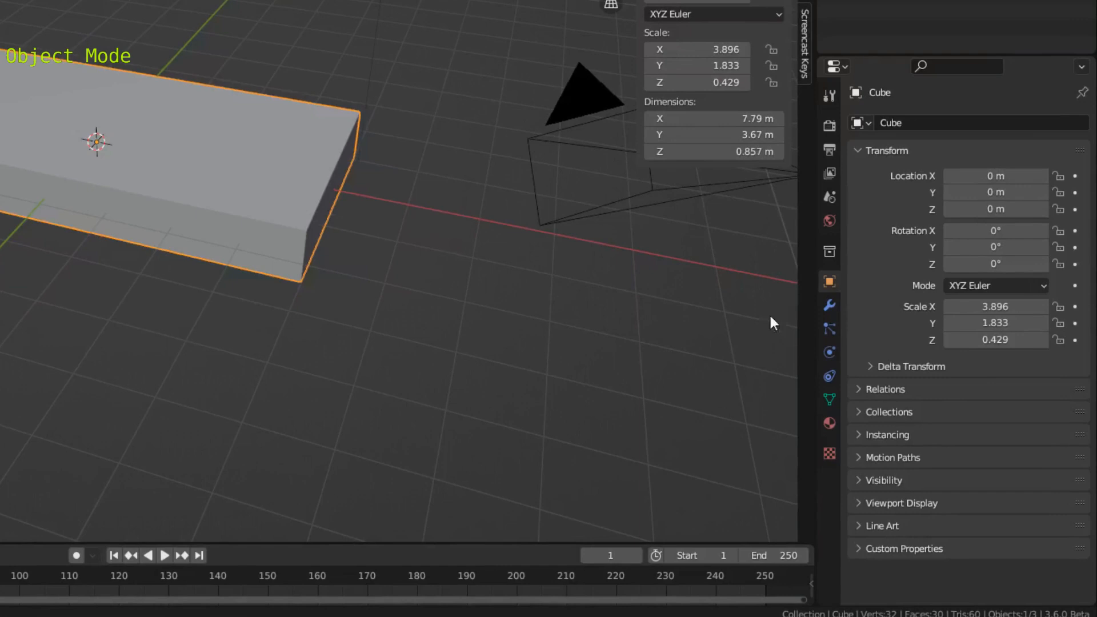
Add a Subdivision Surface modifier to the slab with viewport level 2.
left_click(830, 305)
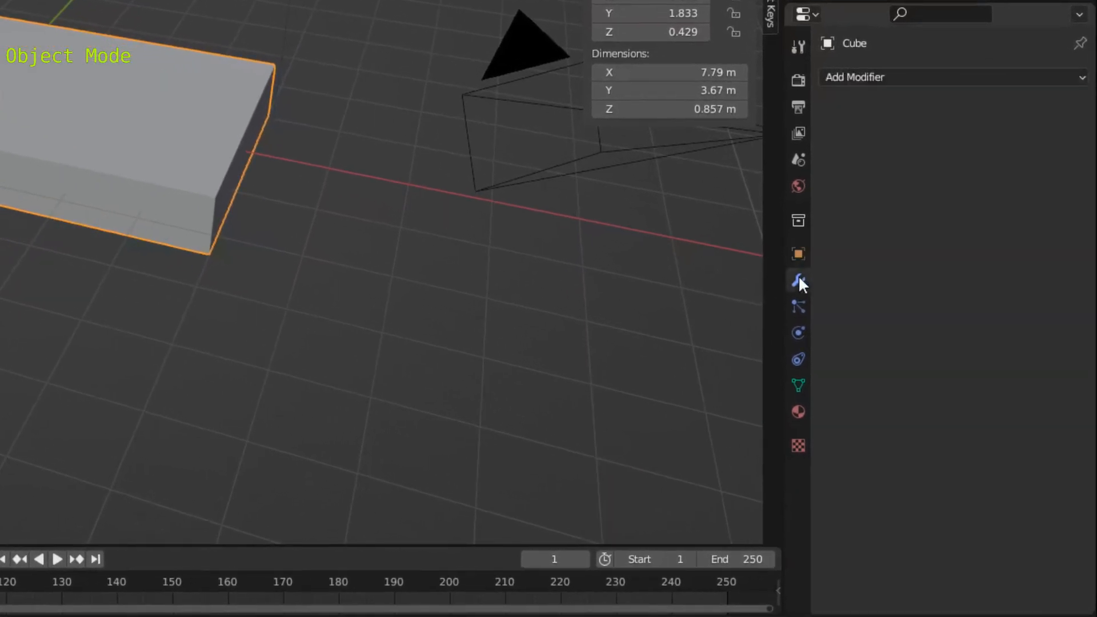
left_click(952, 76)
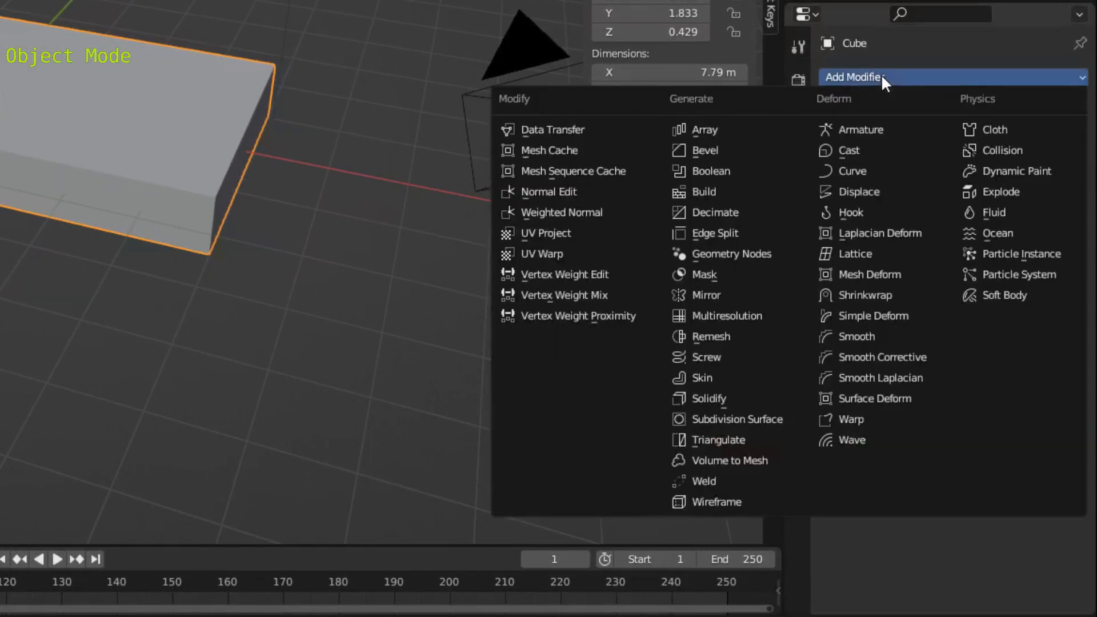
mouse_move(734, 398)
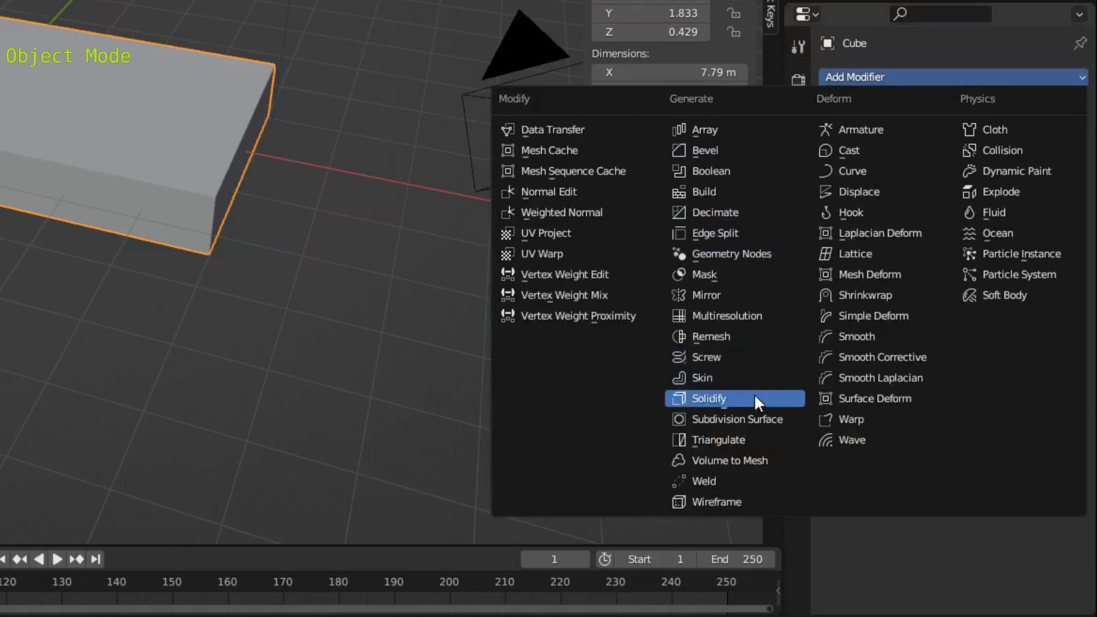
left_click(728, 419)
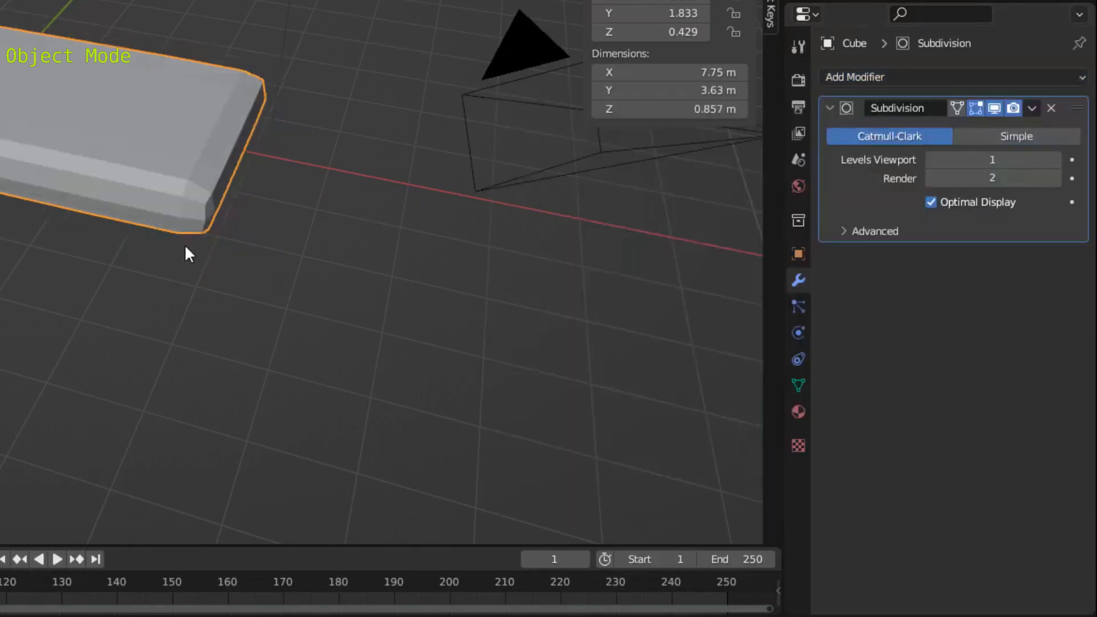
mouse_move(624, 173)
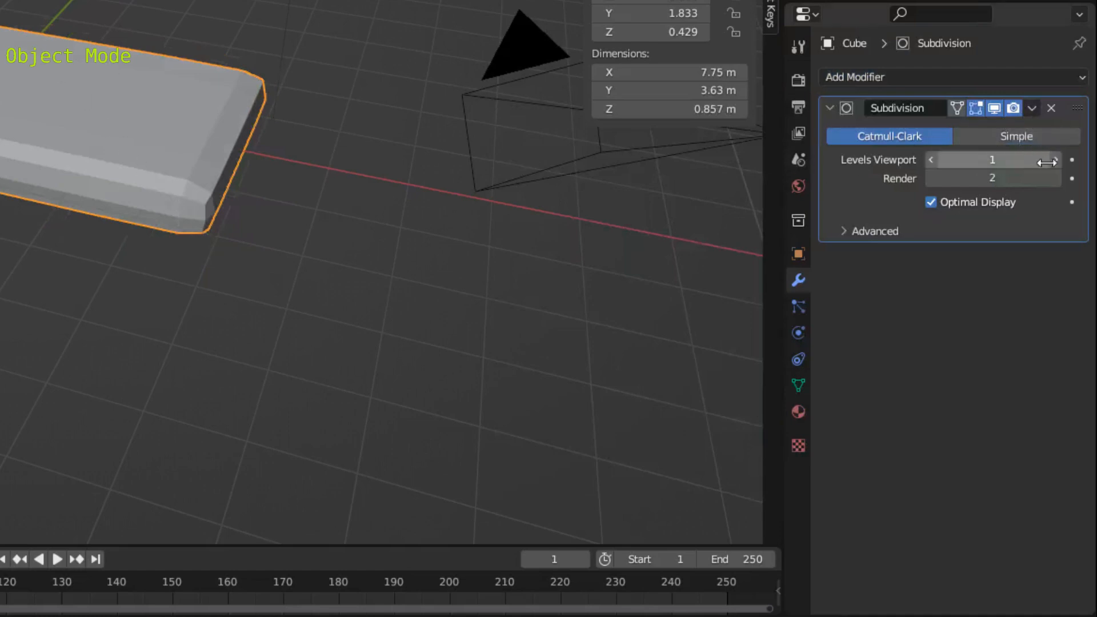
left_click(1055, 160)
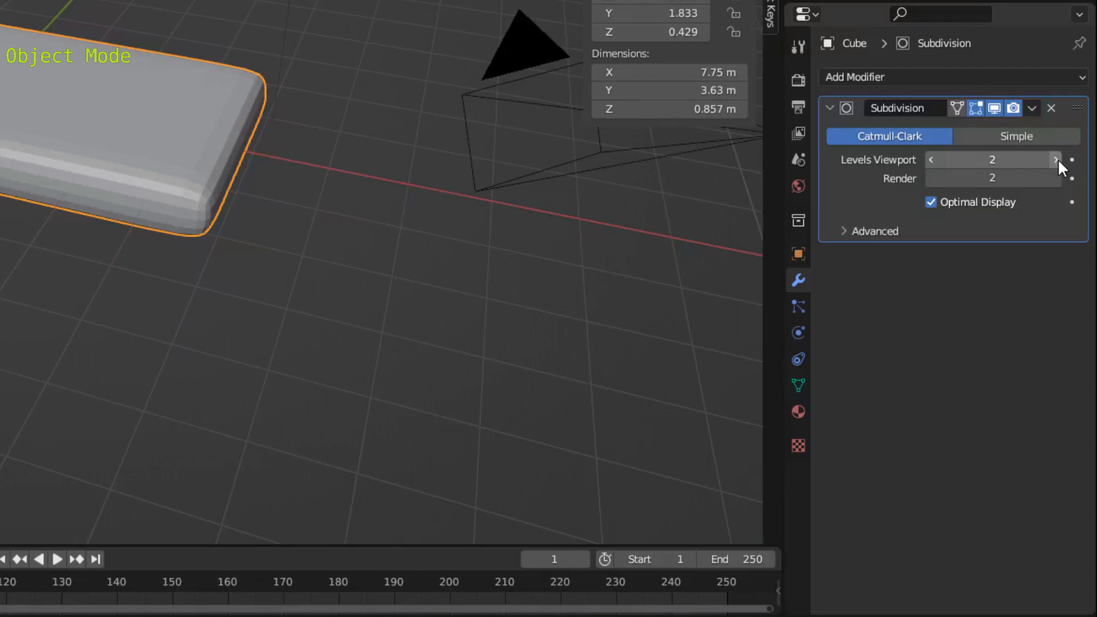
Apply the subdivision modifier permanently and re-enter Edit Mode.
left_click(1032, 108)
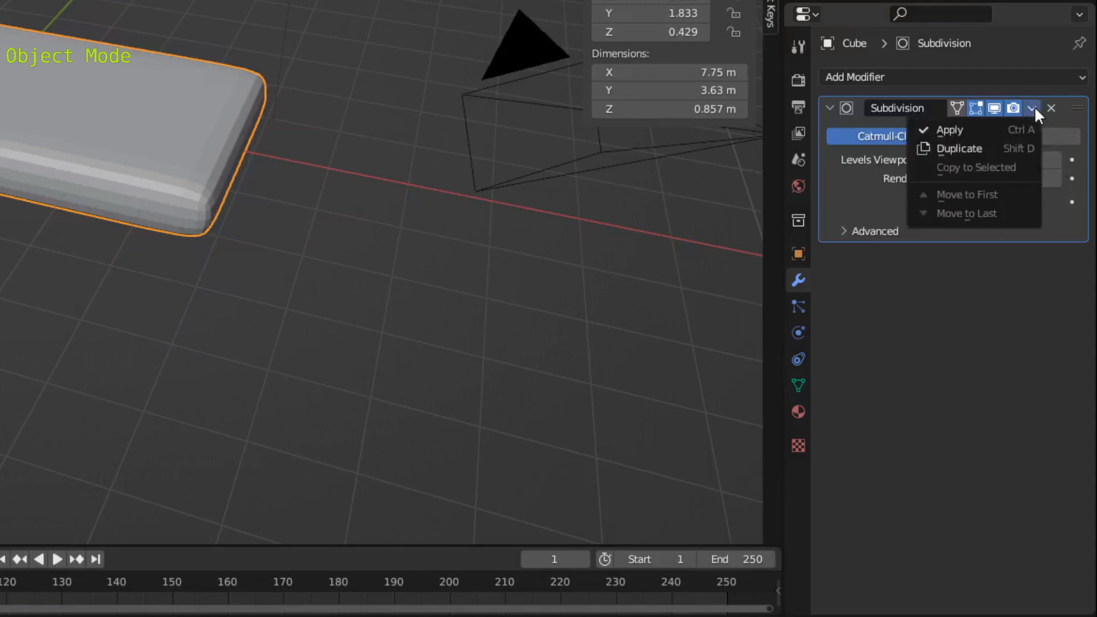
mouse_move(952, 130)
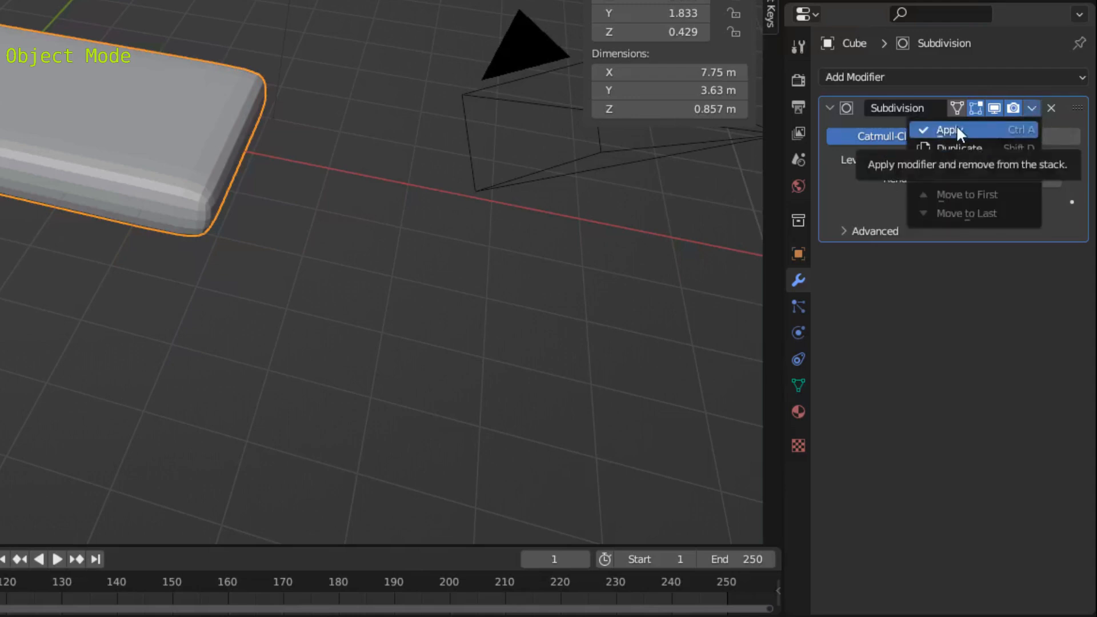
left_click(949, 130)
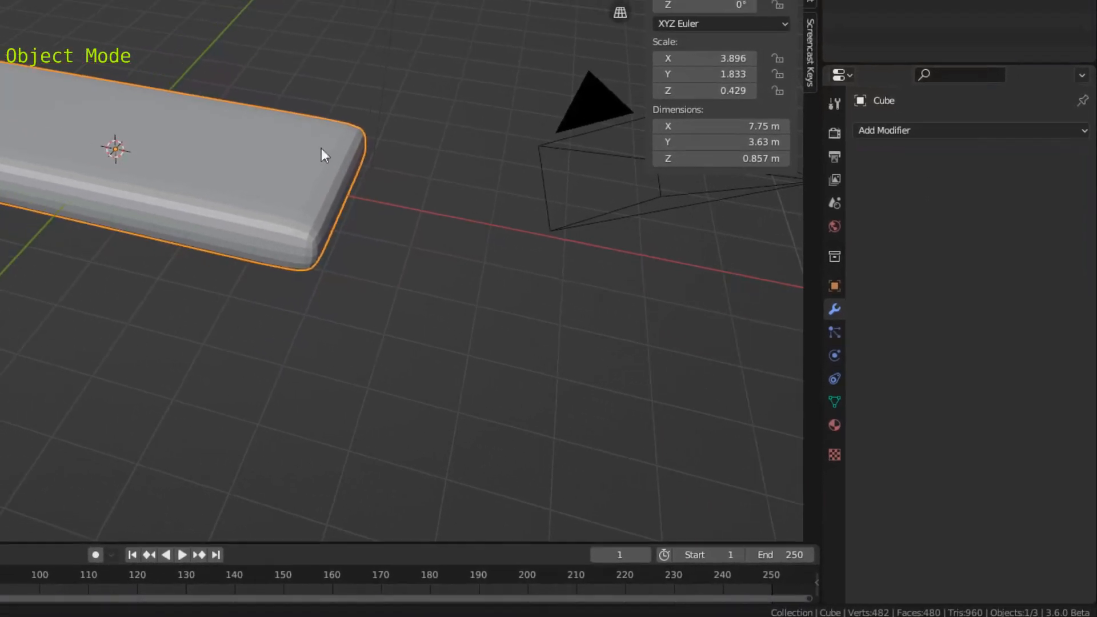
key("Tab")
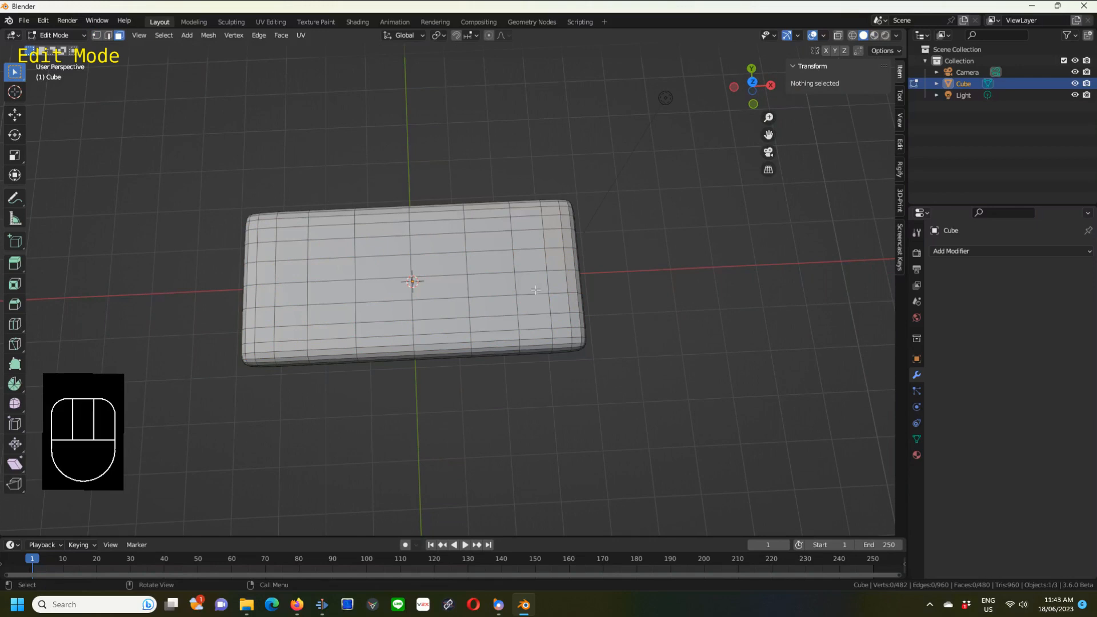
Select a top face near the slab's right end for removal.
left_click(535, 301)
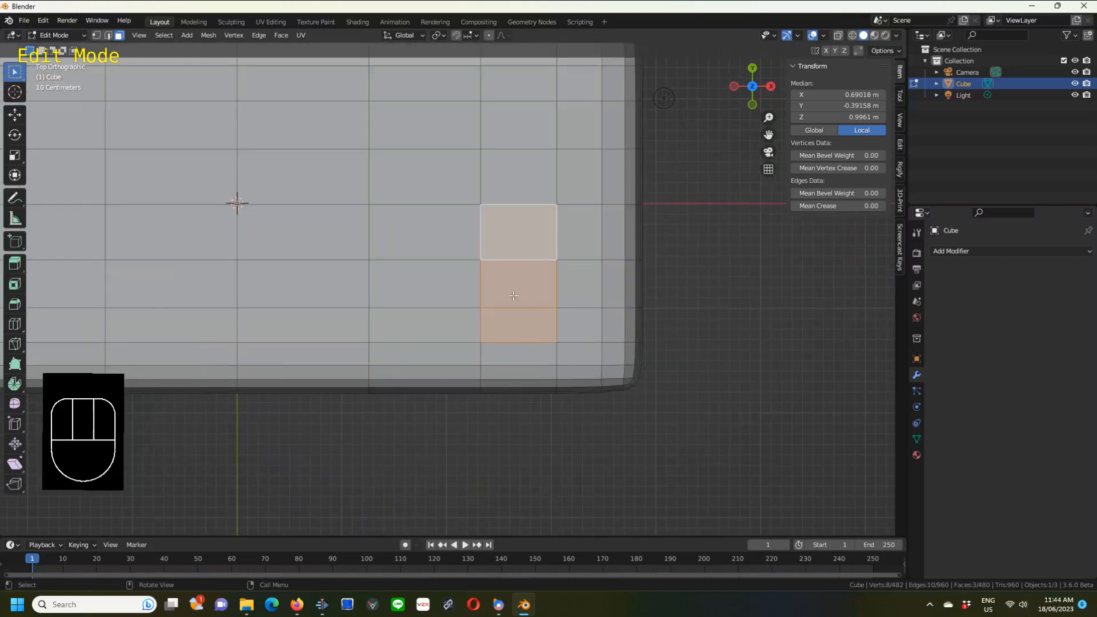
Delete the selected top faces and the matching underside faces to pierce a rectangular hole.
key("x")
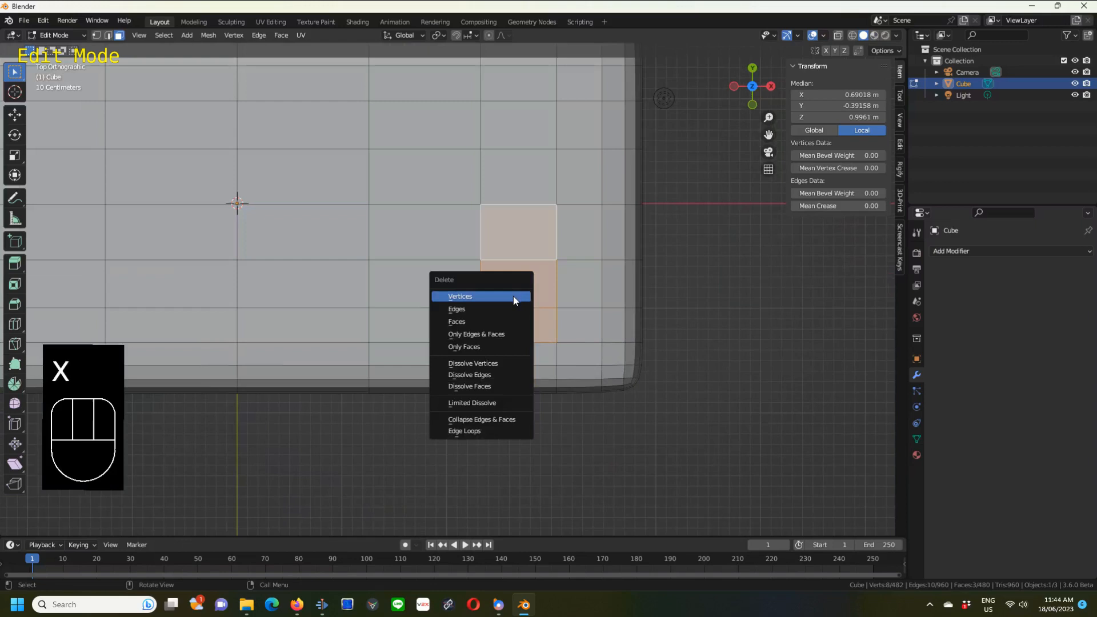
left_click(460, 296)
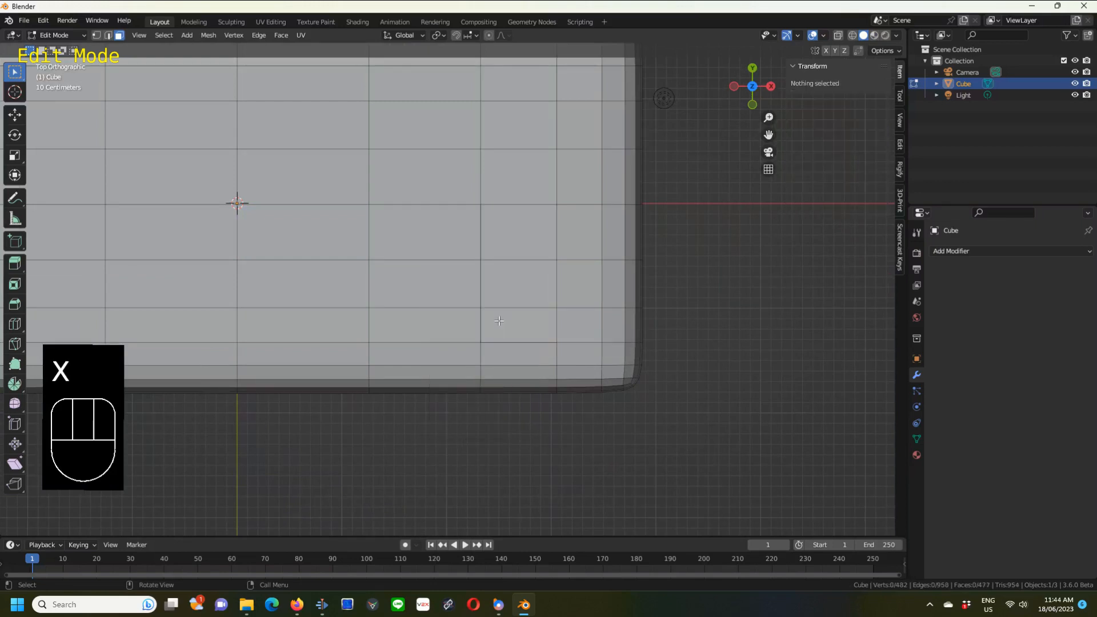
left_click(517, 233)
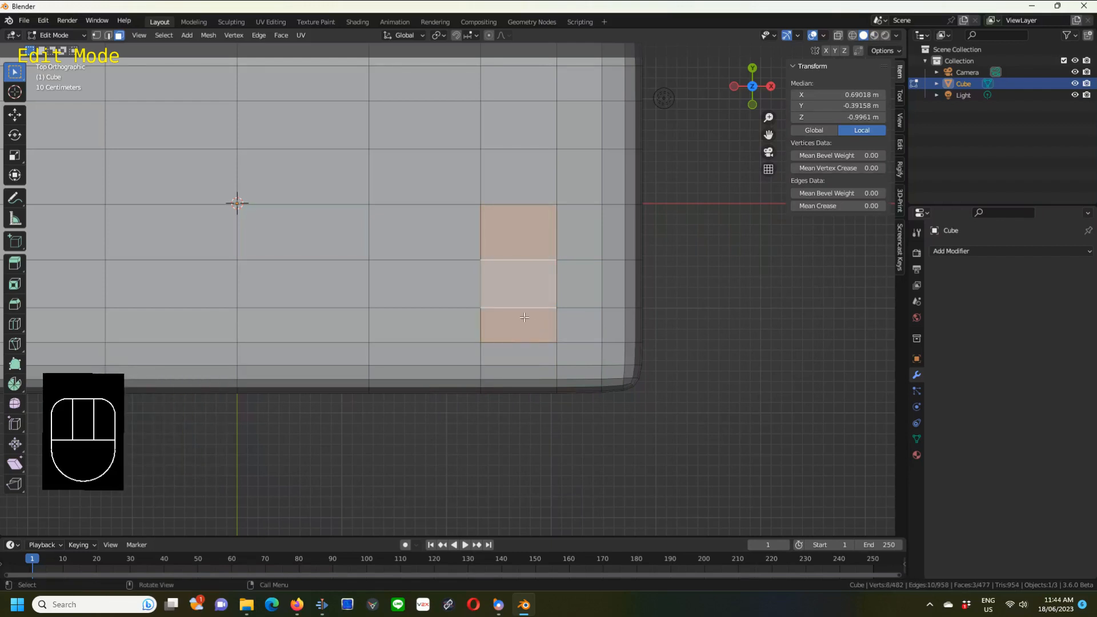
key("x")
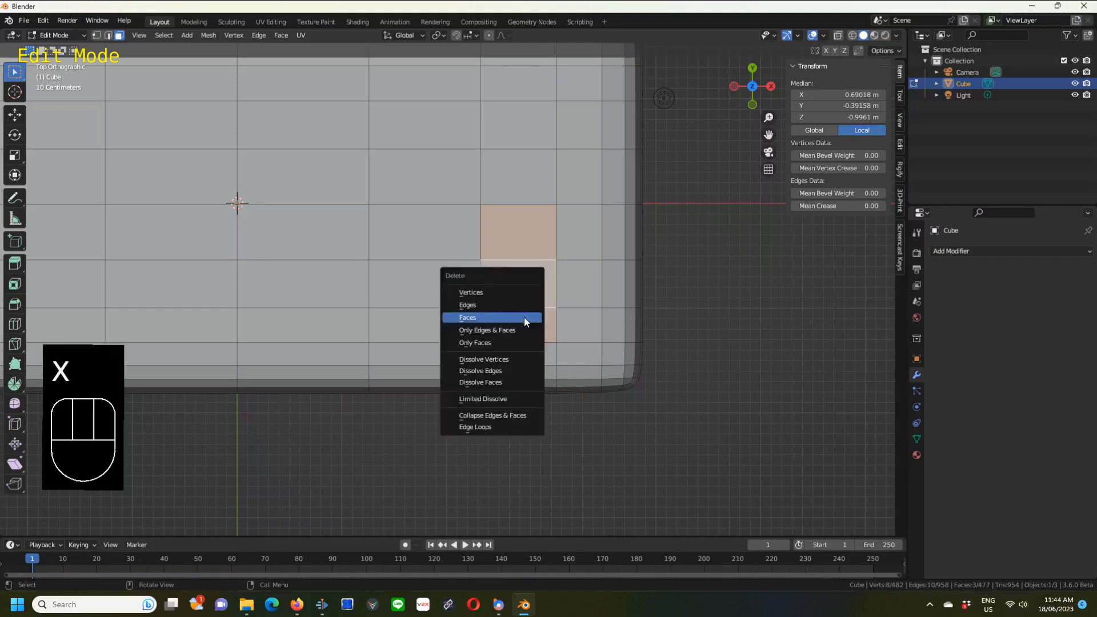
left_click(467, 316)
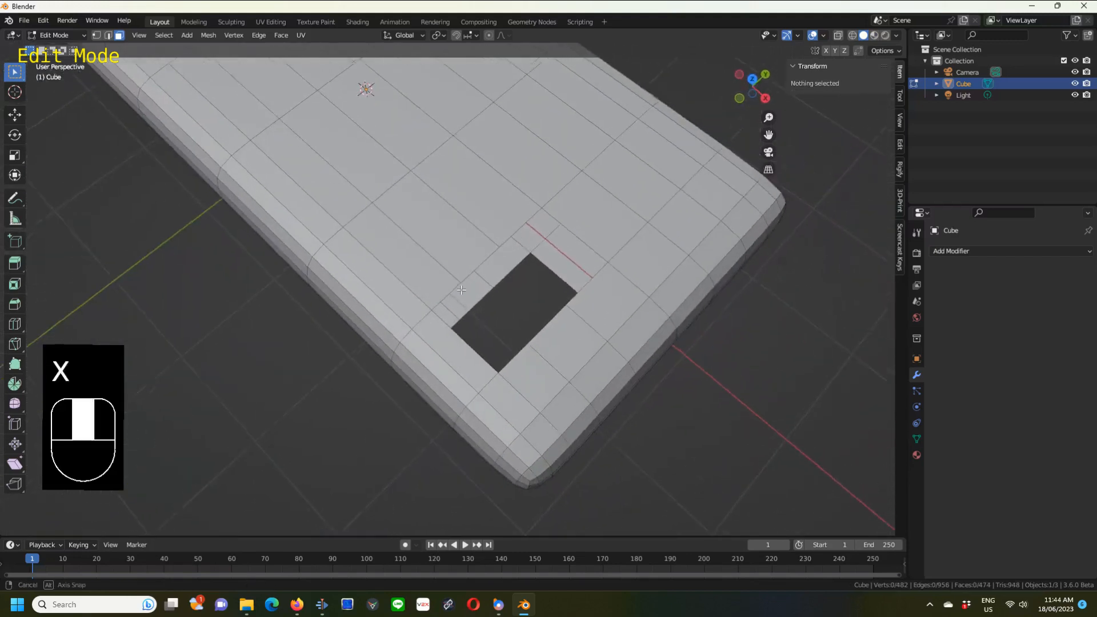
left_click_drag(462, 290, 370, 245)
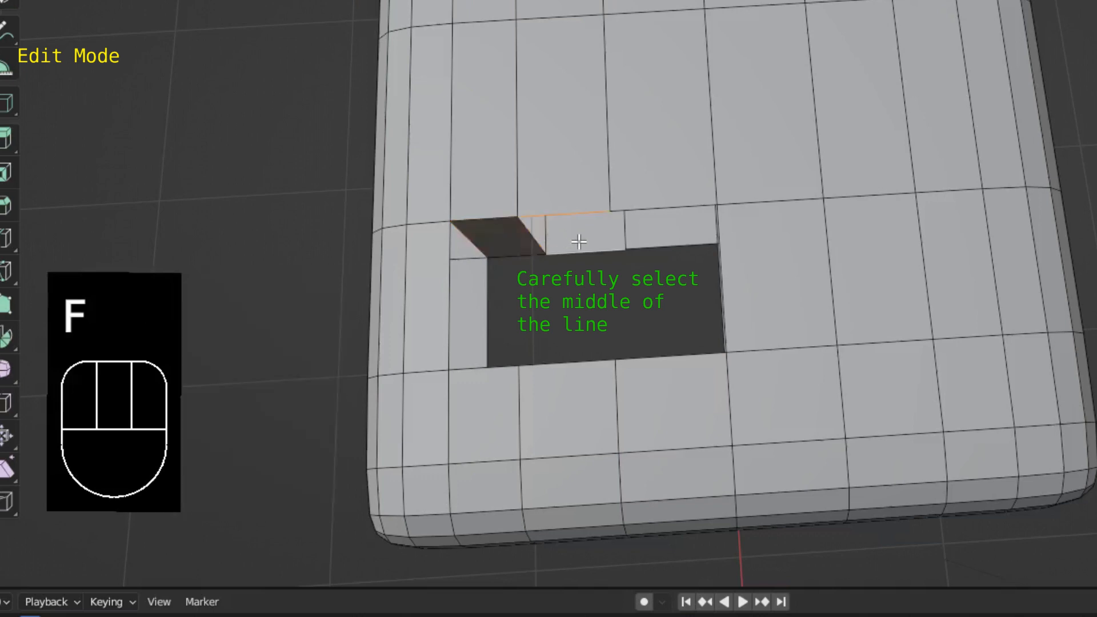
Fill each wall section around the hole's rim with F, then return to Object Mode.
left_click(568, 236)
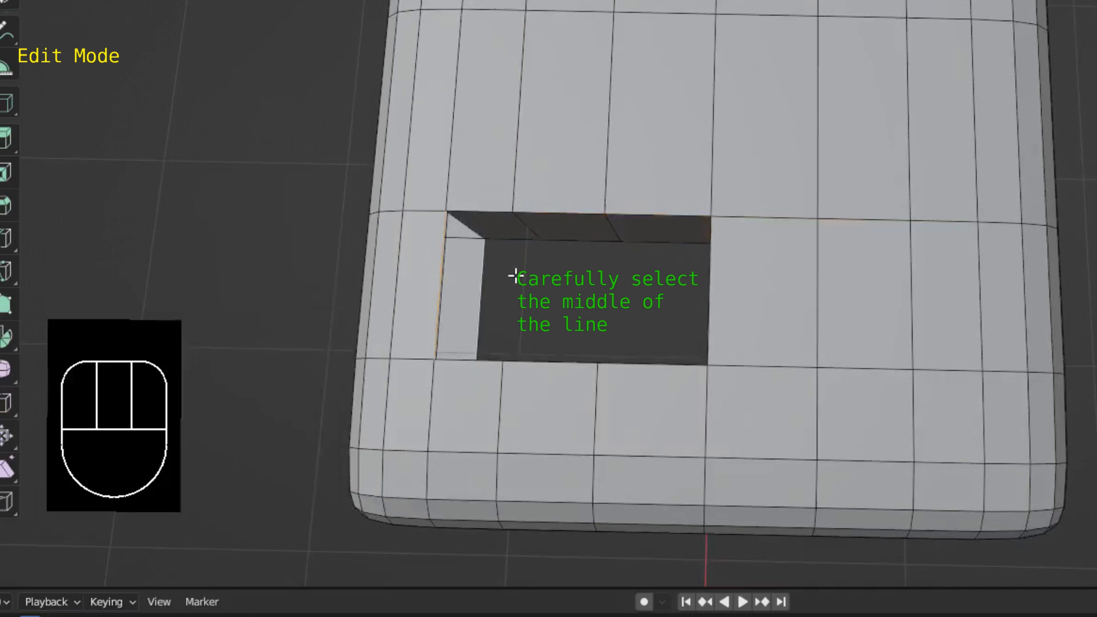
key("f")
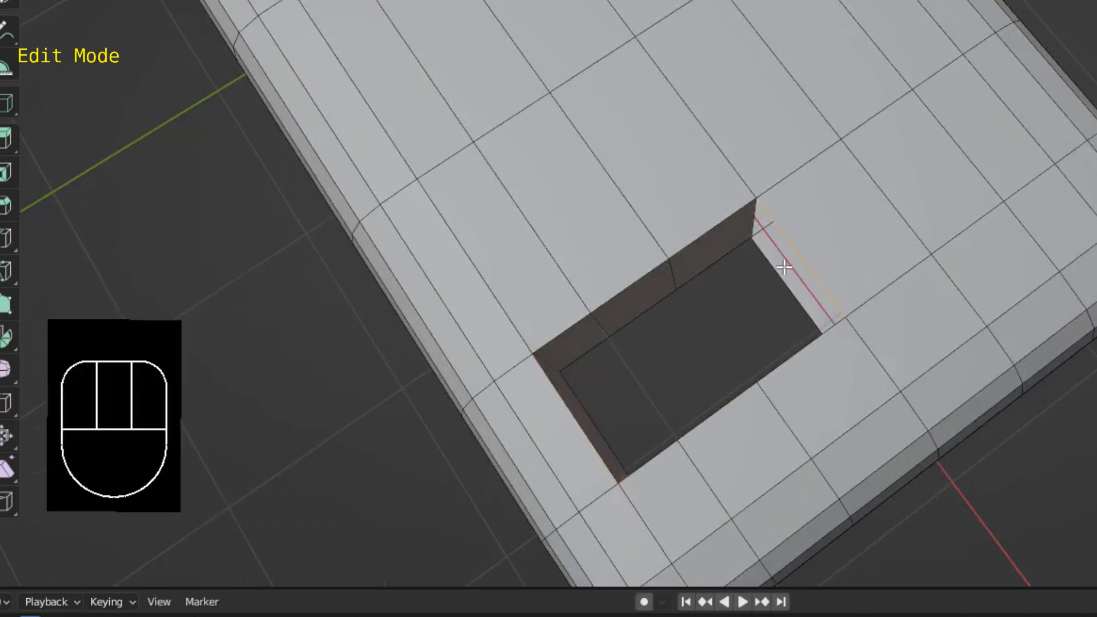
key("f")
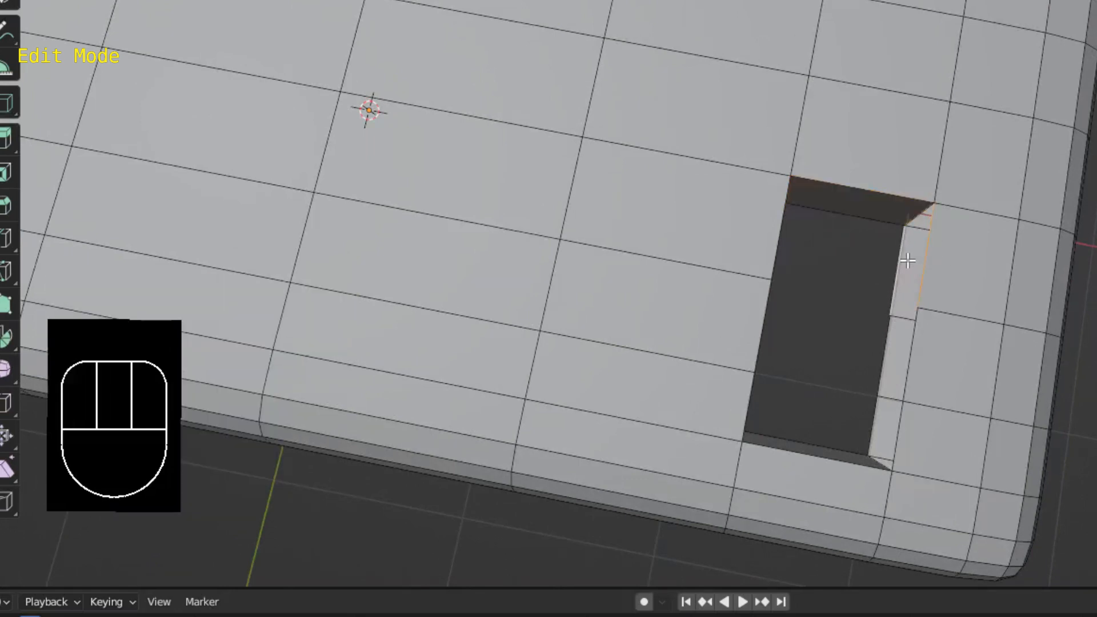
key("f")
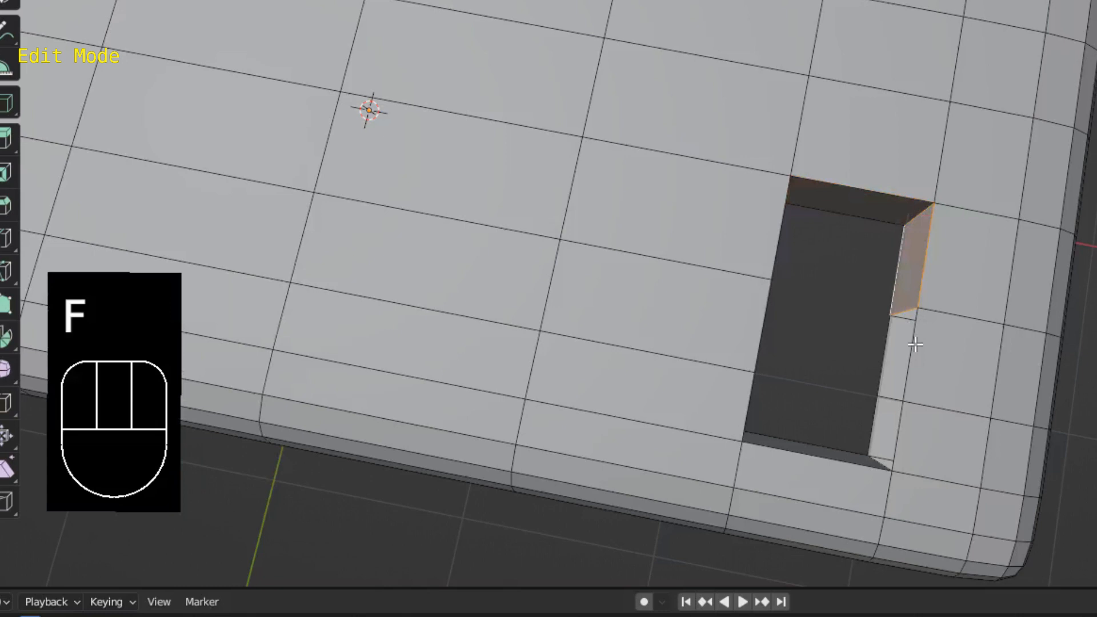
key("shift")
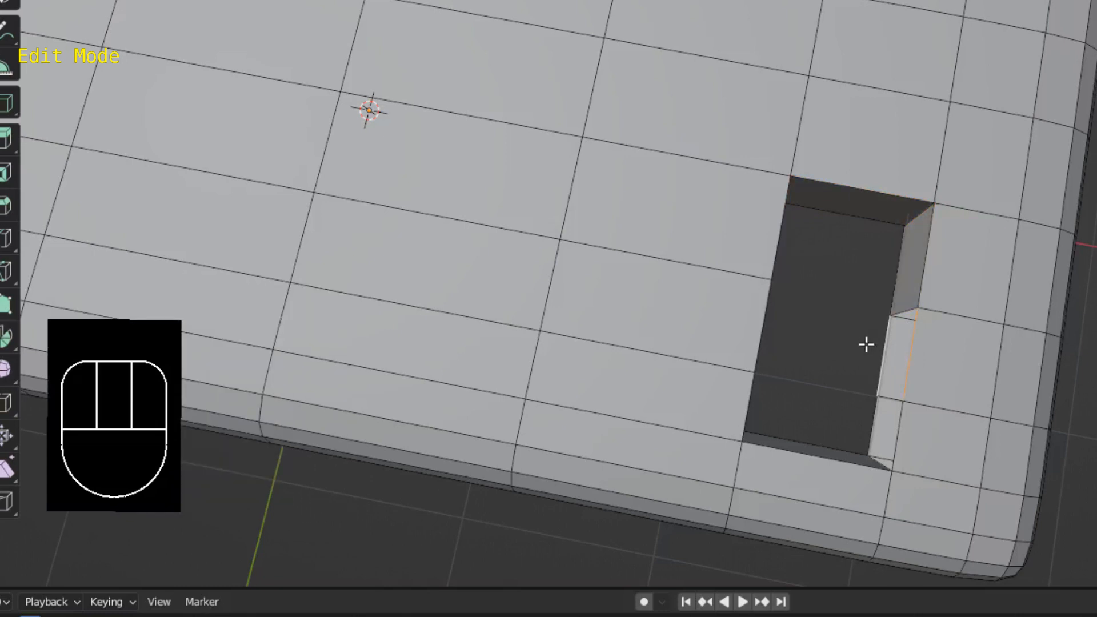
key("f")
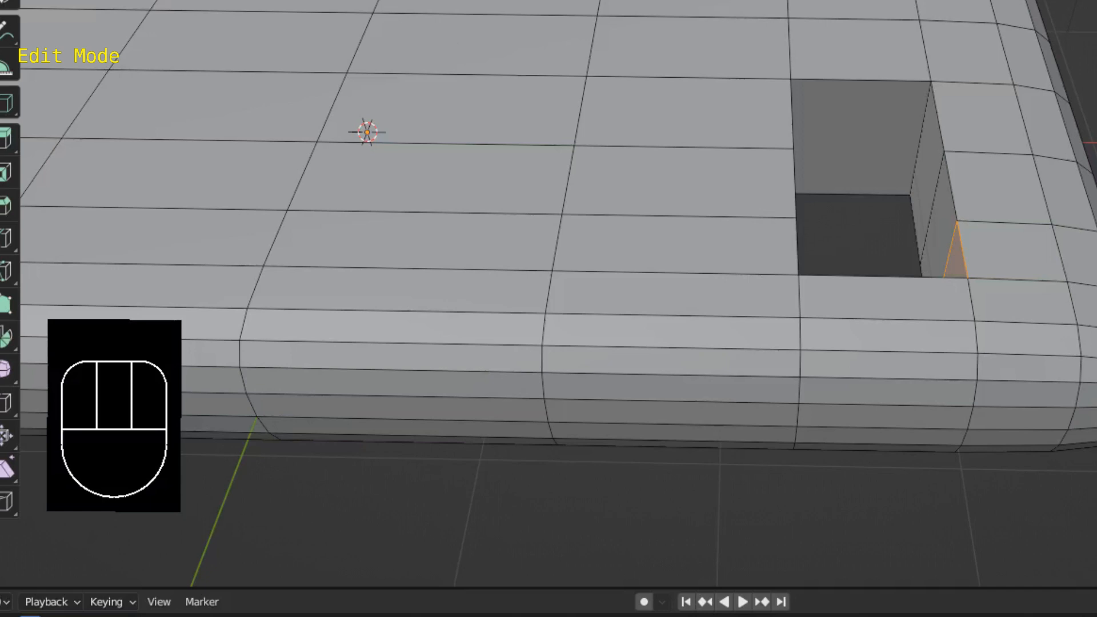
key("Tab")
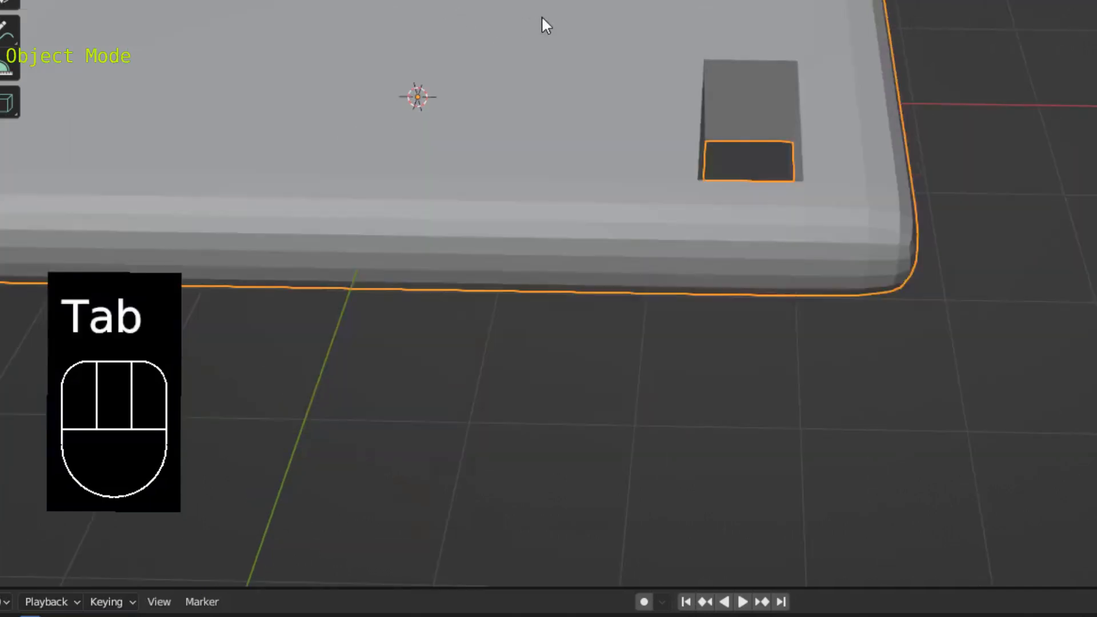